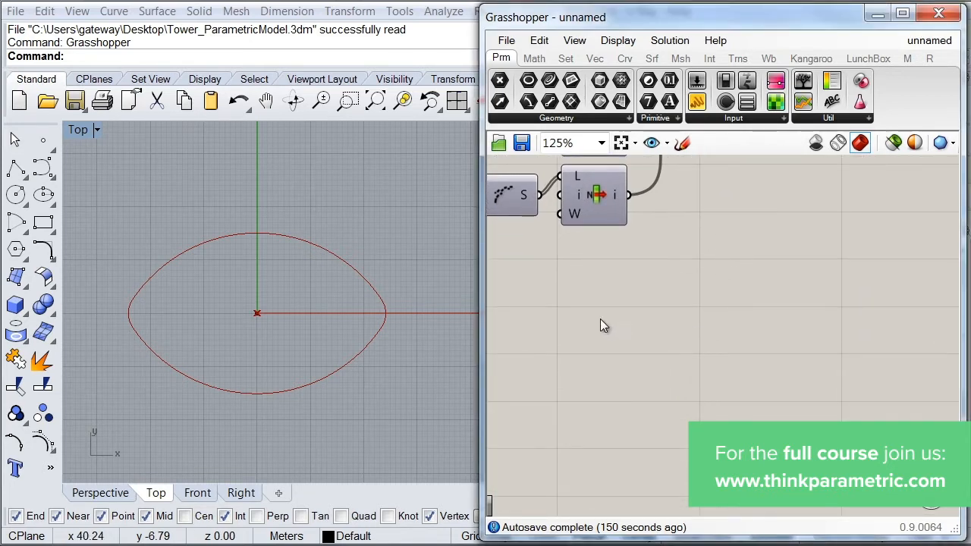
Add a Number Slider named 'Floor height' with an edited range, set to about 4.141
double_click(603, 321)
type("slider")
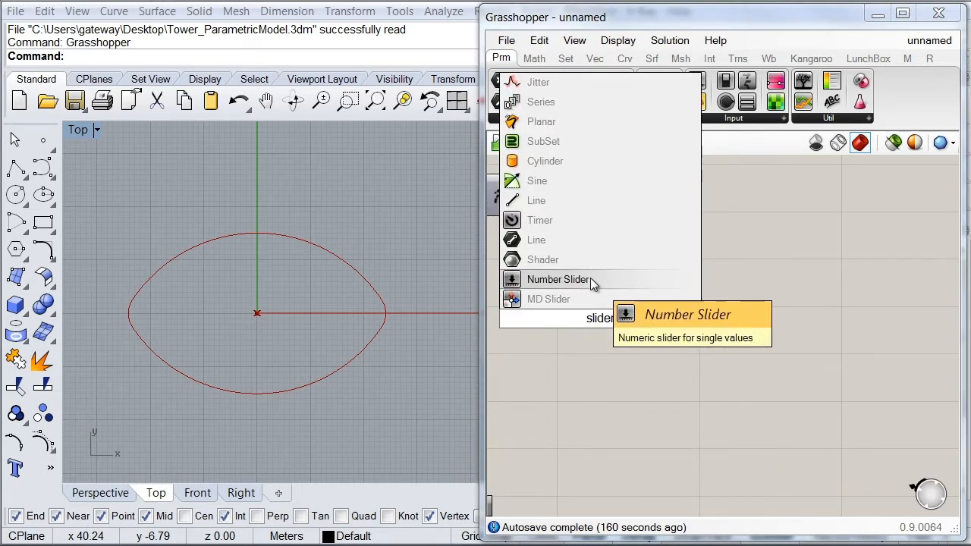
left_click(558, 279)
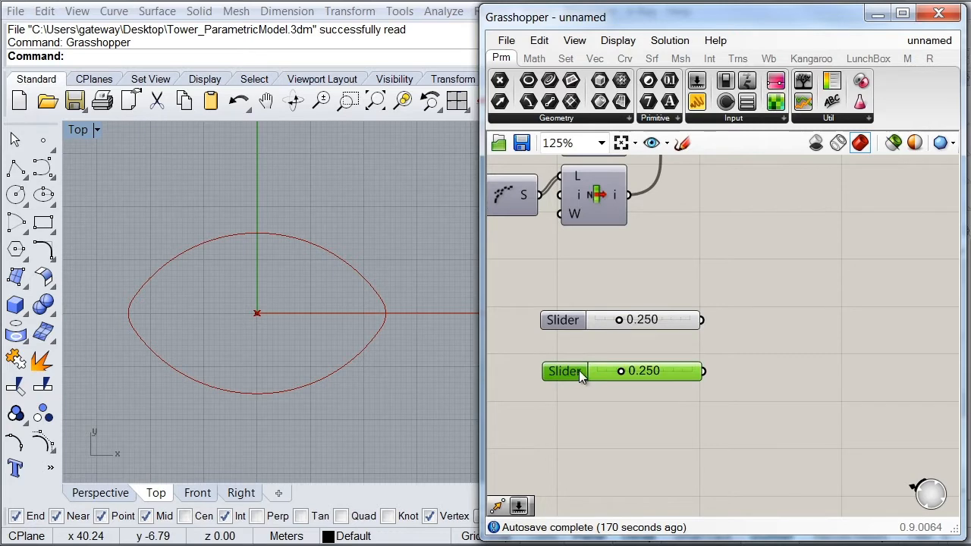
scroll("up", 3)
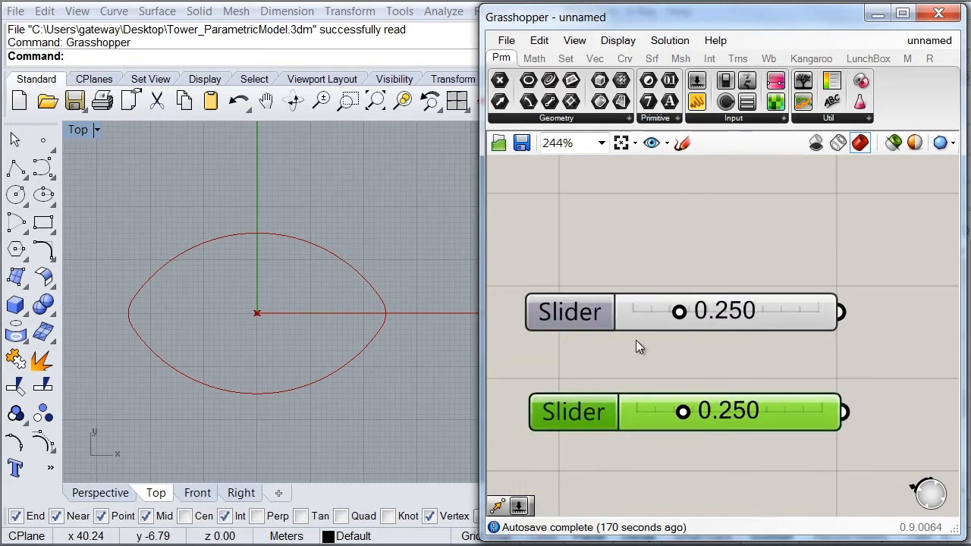
mouse_move(570, 312)
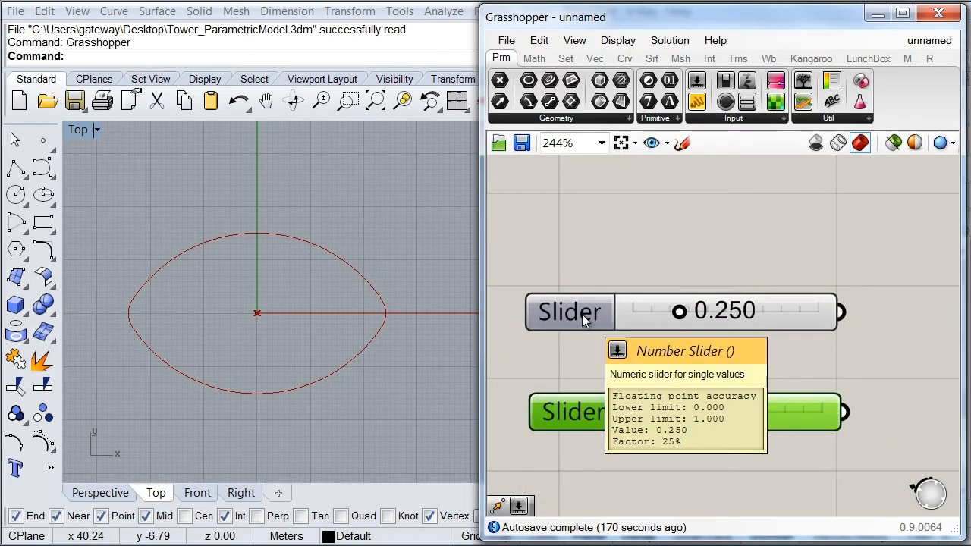
right_click(569, 312)
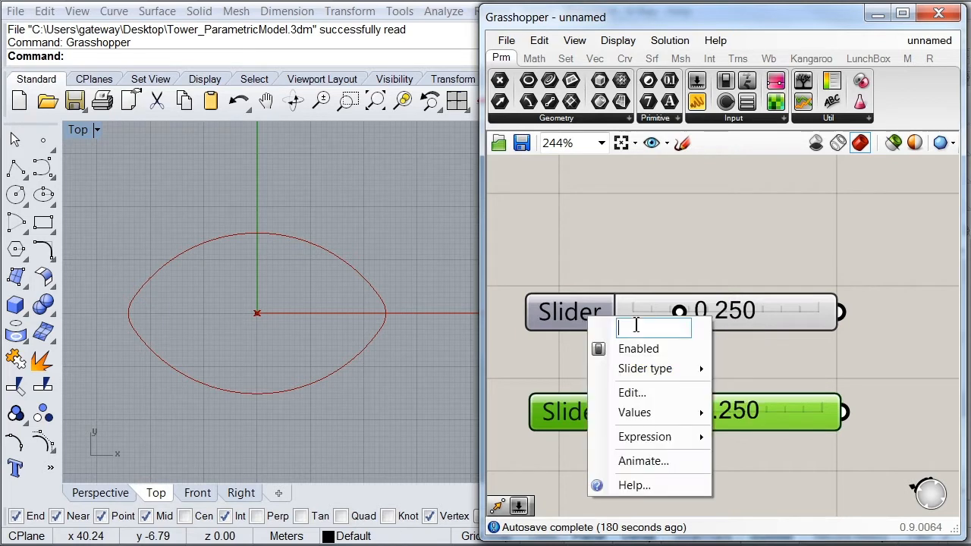
type("Floo")
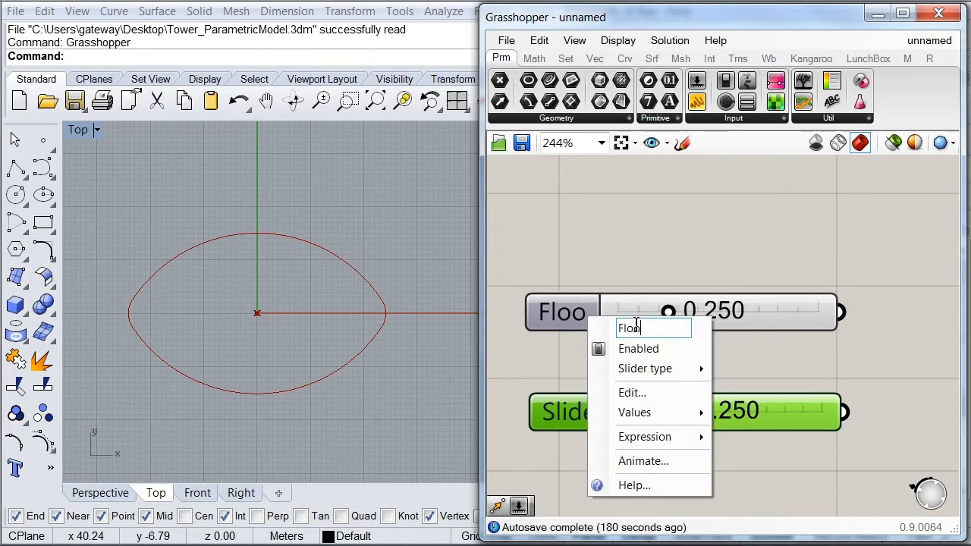
type("r height")
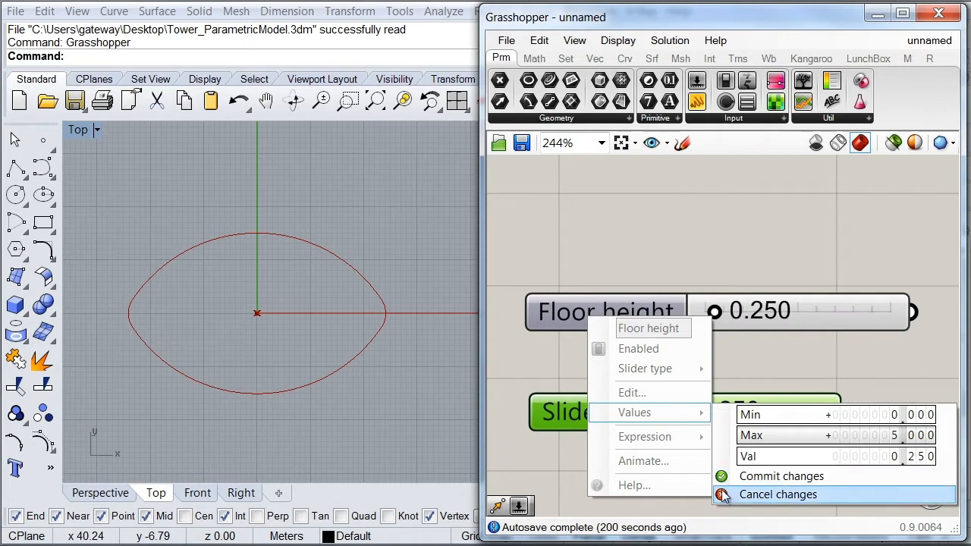
left_click(776, 494)
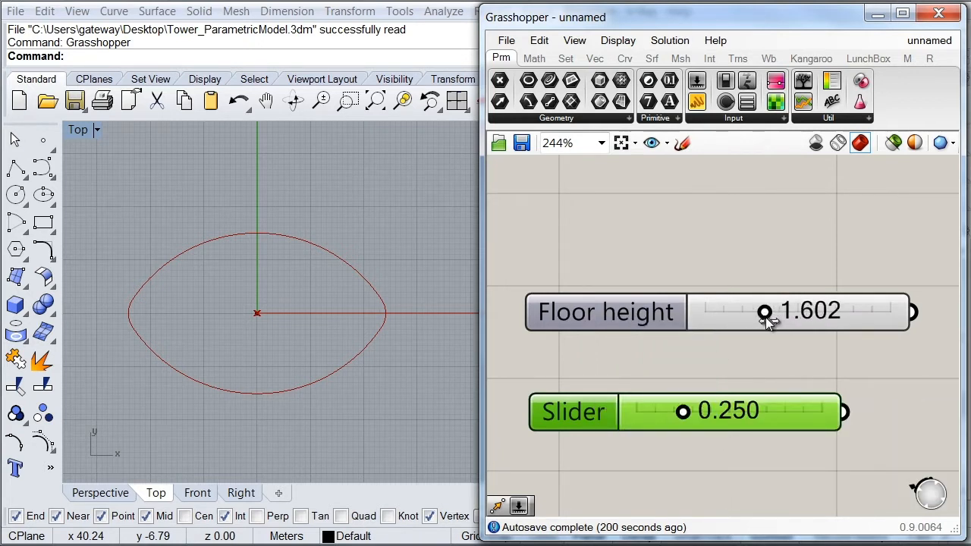
left_click_drag(764, 312, 855, 313)
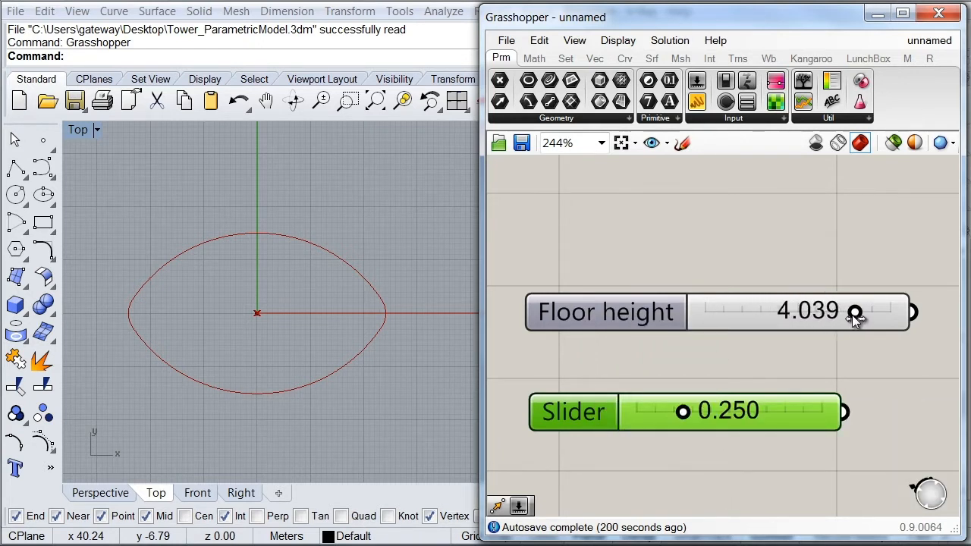
Rename the second slider 'Num Floors' and set it to 56
right_click(573, 413)
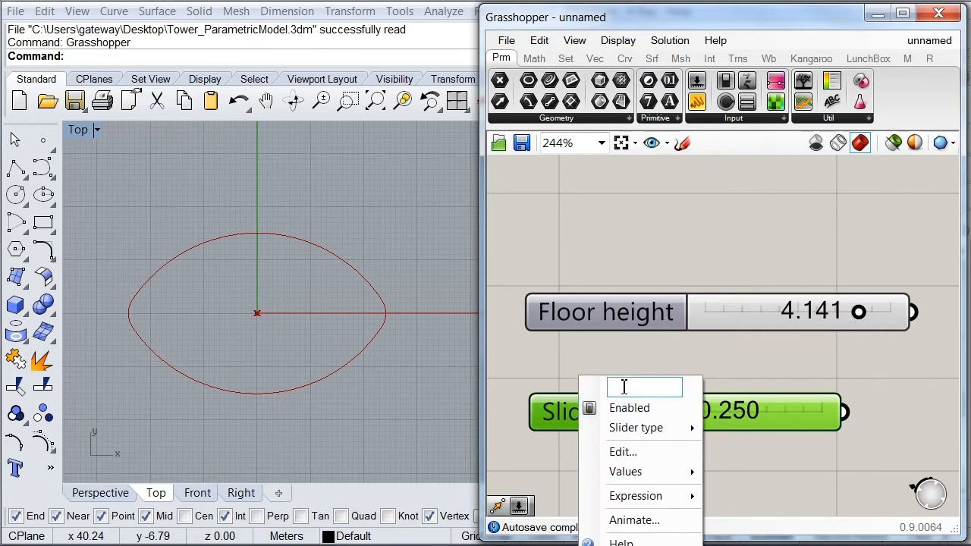
type("Num Fl")
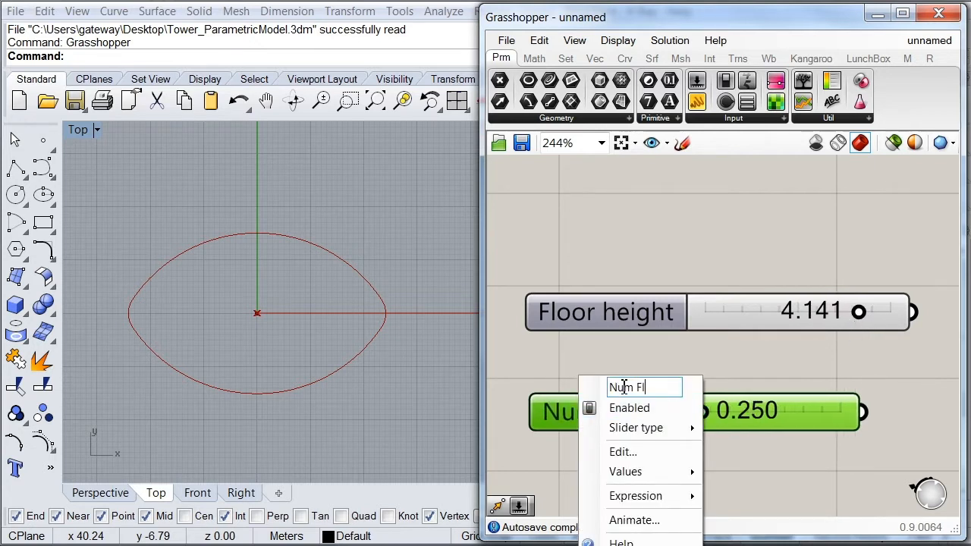
type("oors")
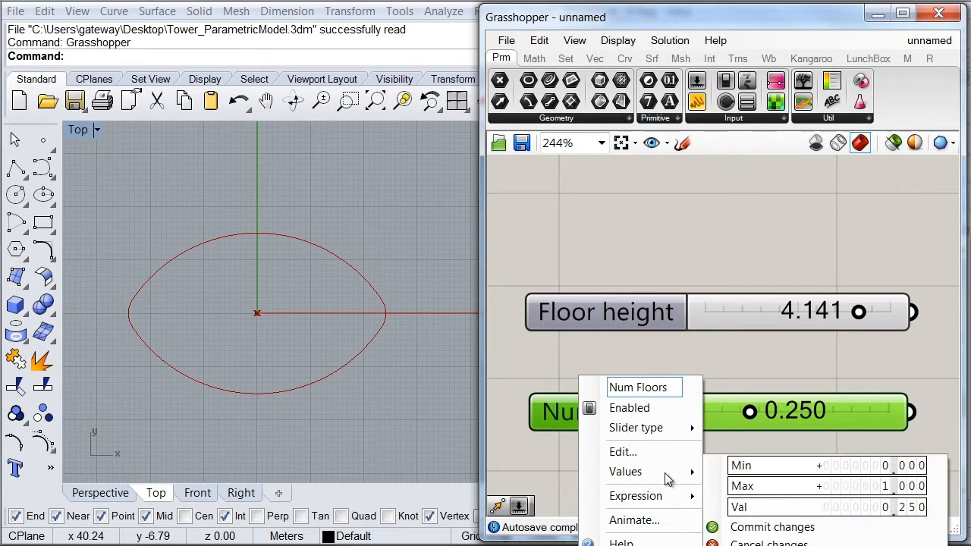
mouse_move(625, 470)
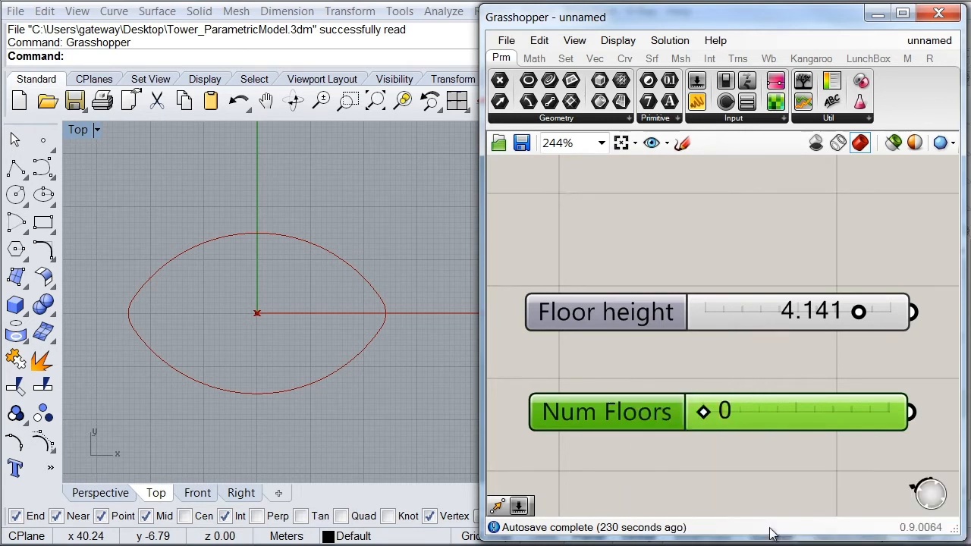
left_click_drag(701, 413, 861, 412)
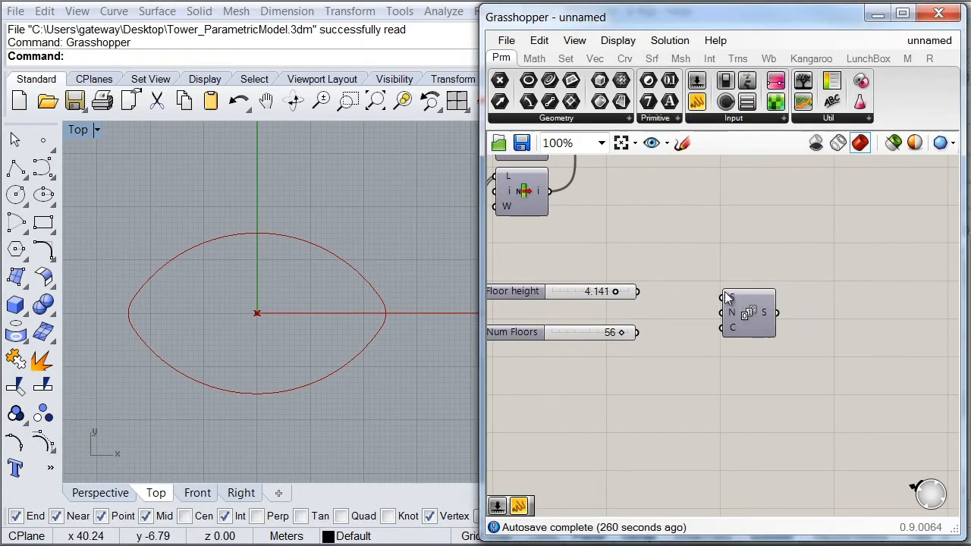
Wire Floor height into the Series step so it yields 56 levels from 0 to 227.755
scroll("up", 3)
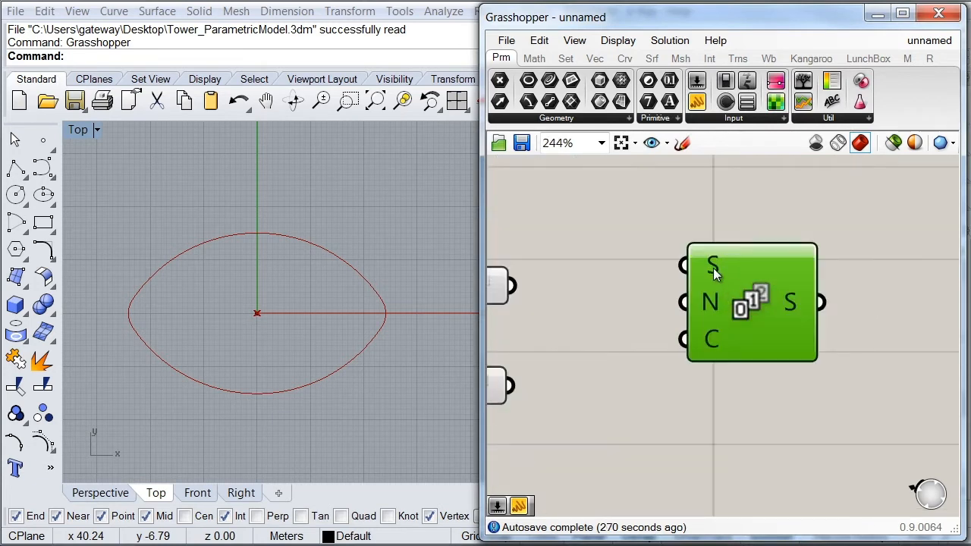
mouse_move(712, 273)
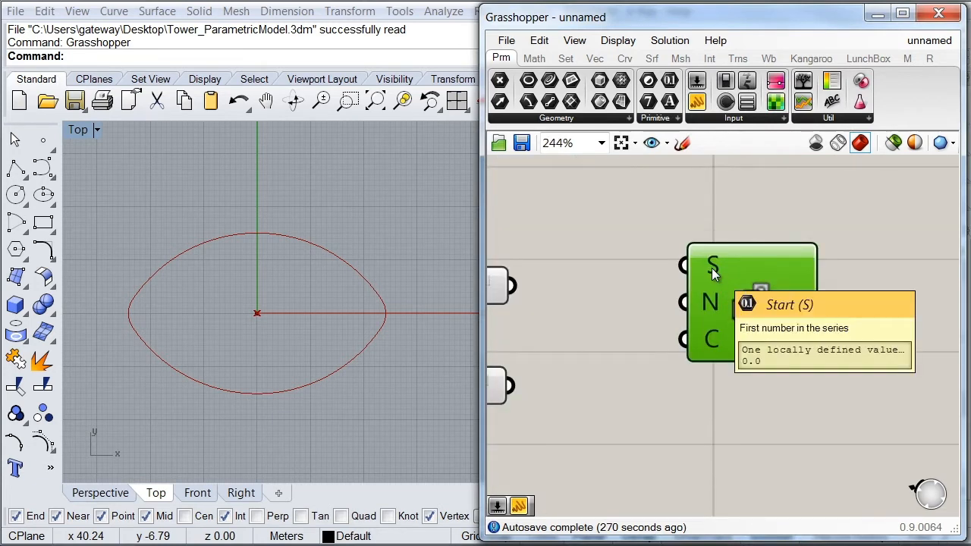
mouse_move(709, 310)
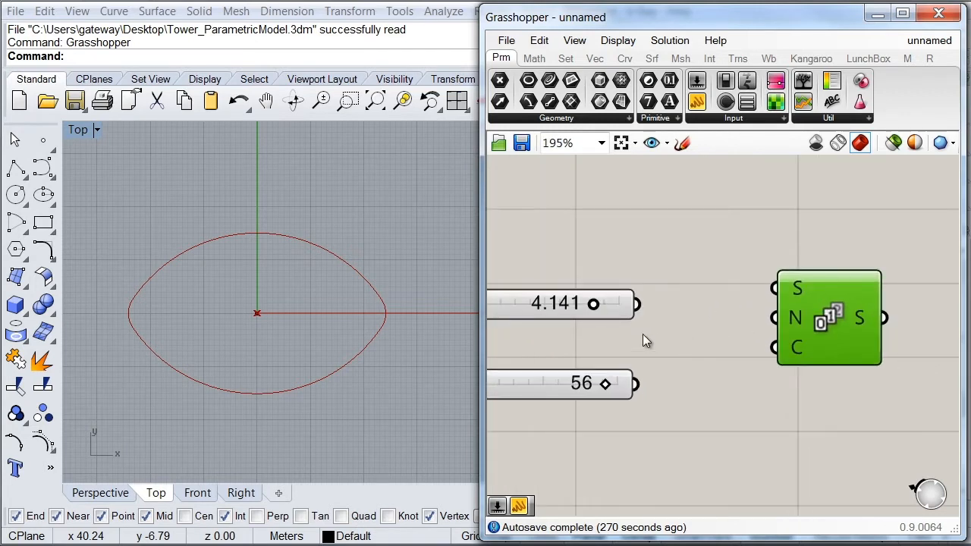
left_click_drag(635, 303, 771, 317)
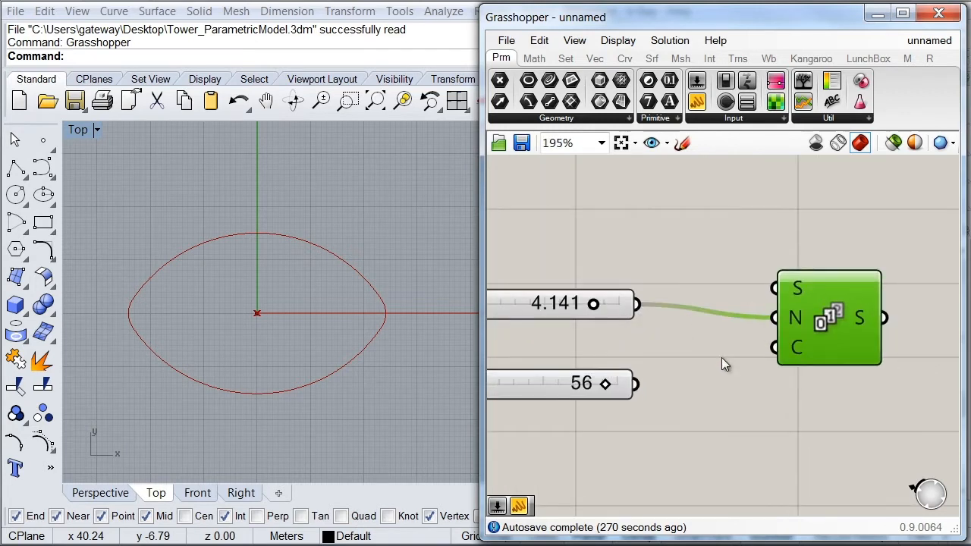
mouse_move(795, 348)
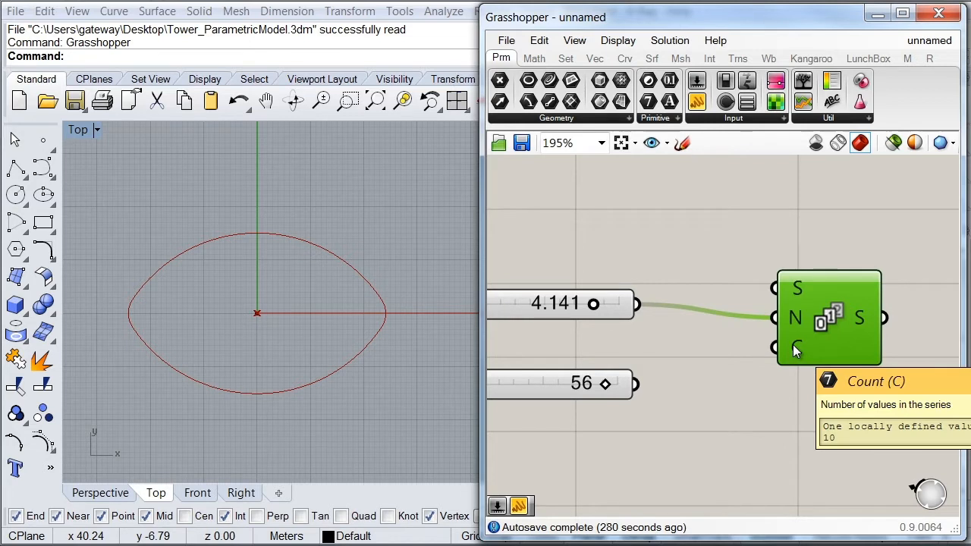
mouse_move(776, 361)
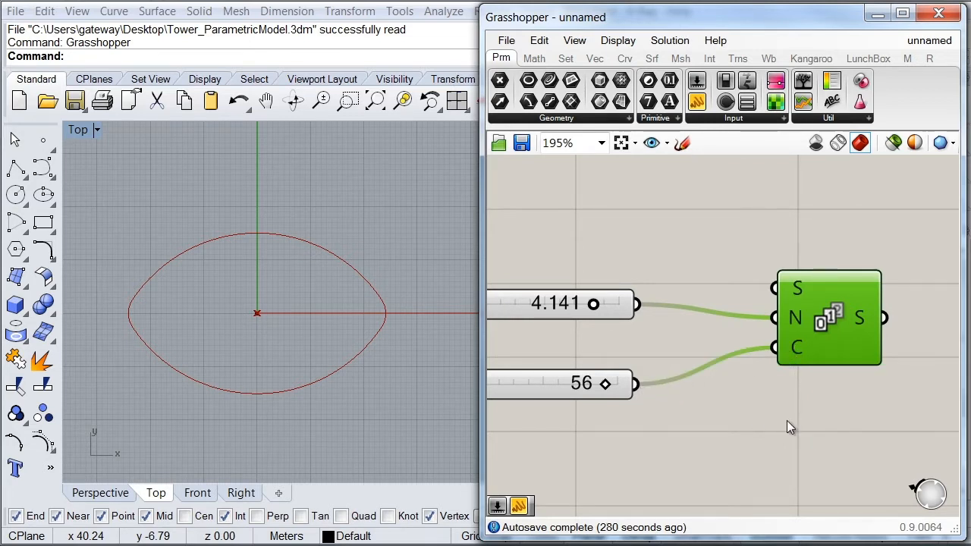
mouse_move(787, 324)
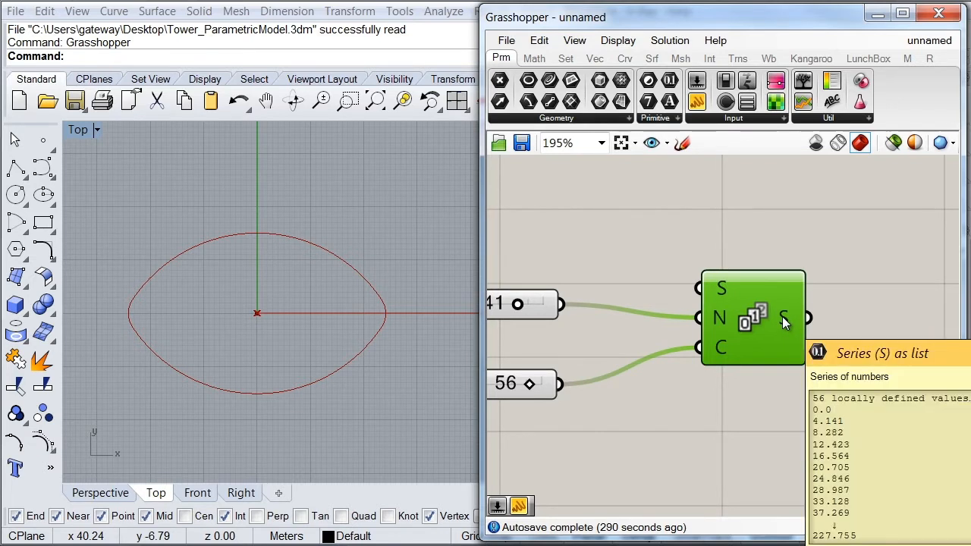
mouse_move(840, 313)
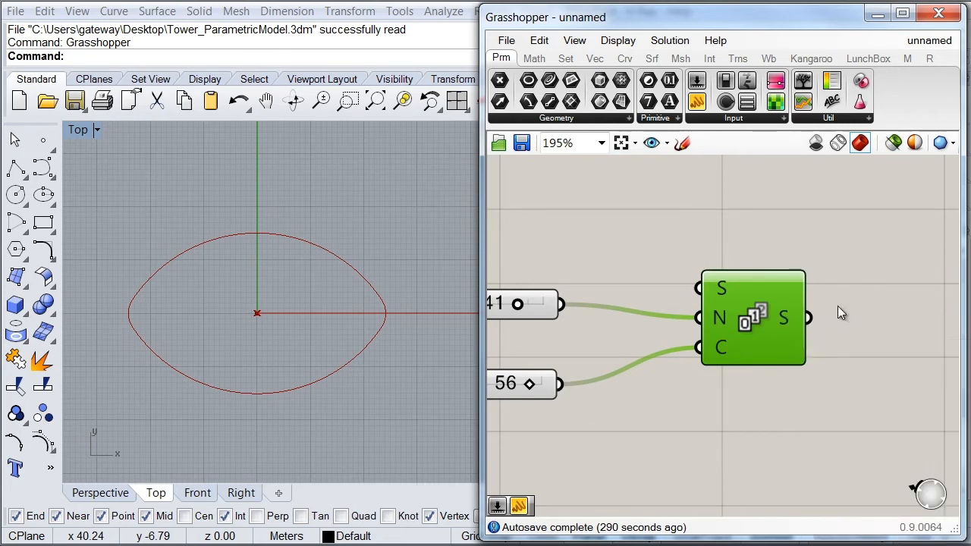
scroll("down", 3)
type("mo")
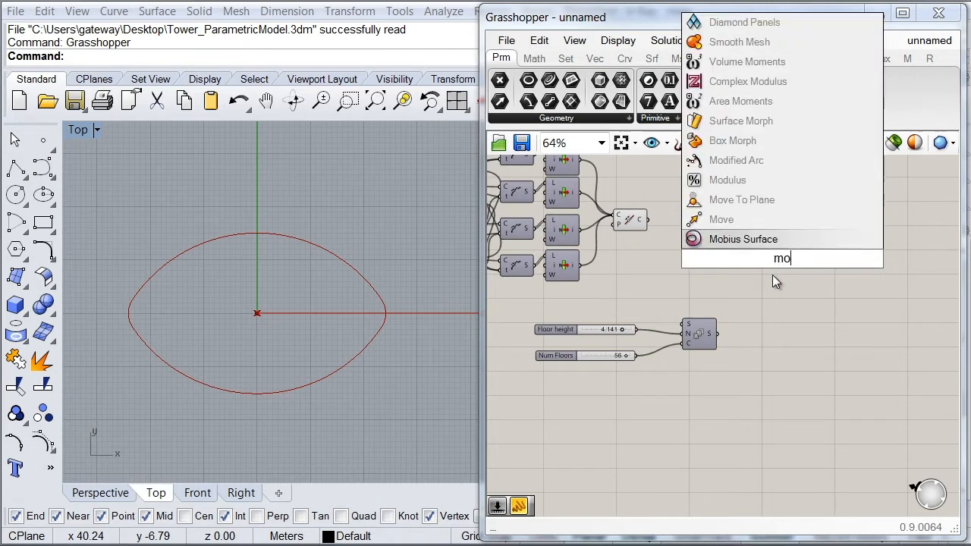
Place a Move component and a Unit Z vector, feeding the oval curve into Move's geometry
type("v")
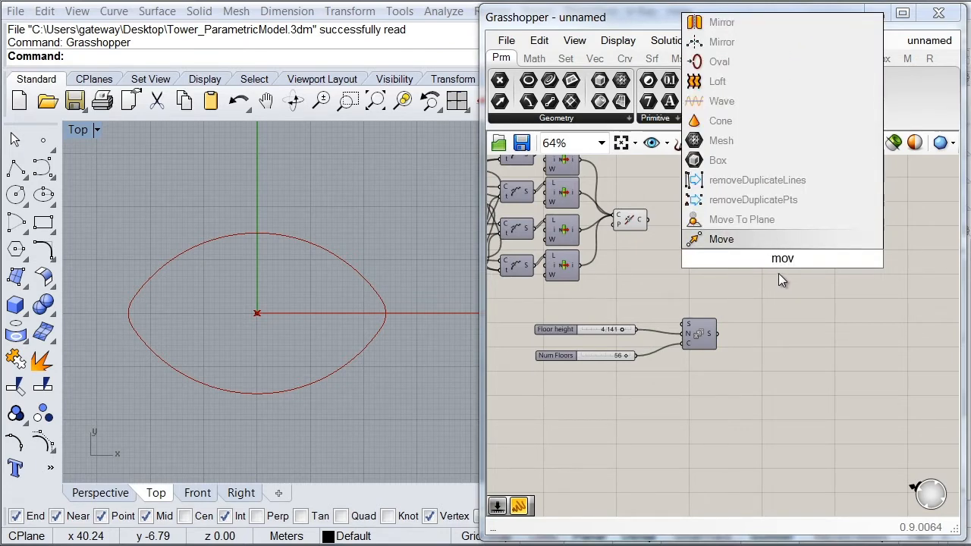
left_click(722, 240)
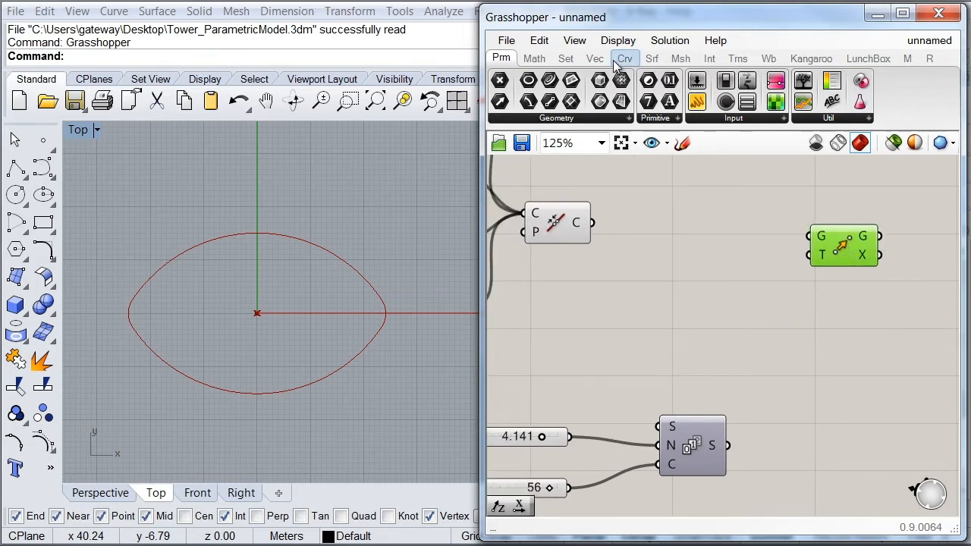
left_click(595, 58)
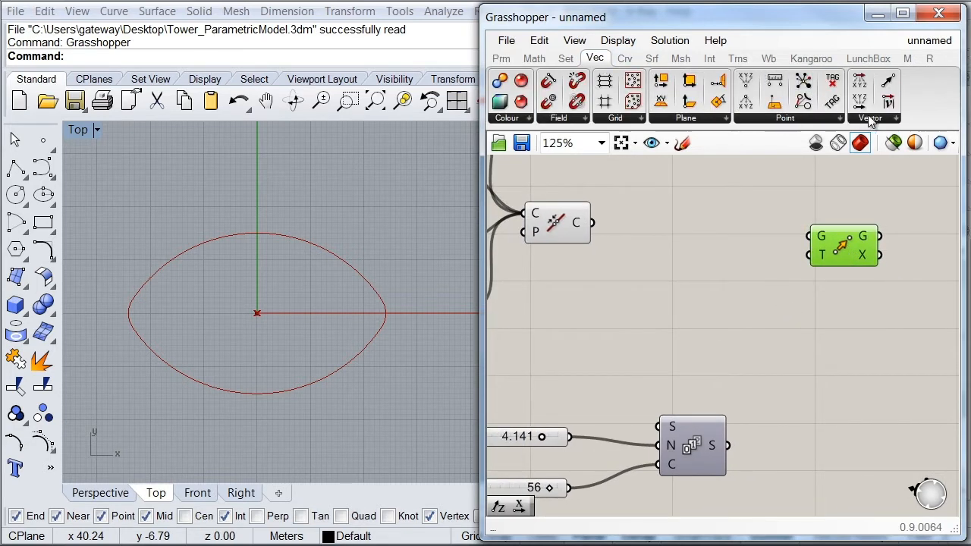
left_click(868, 118)
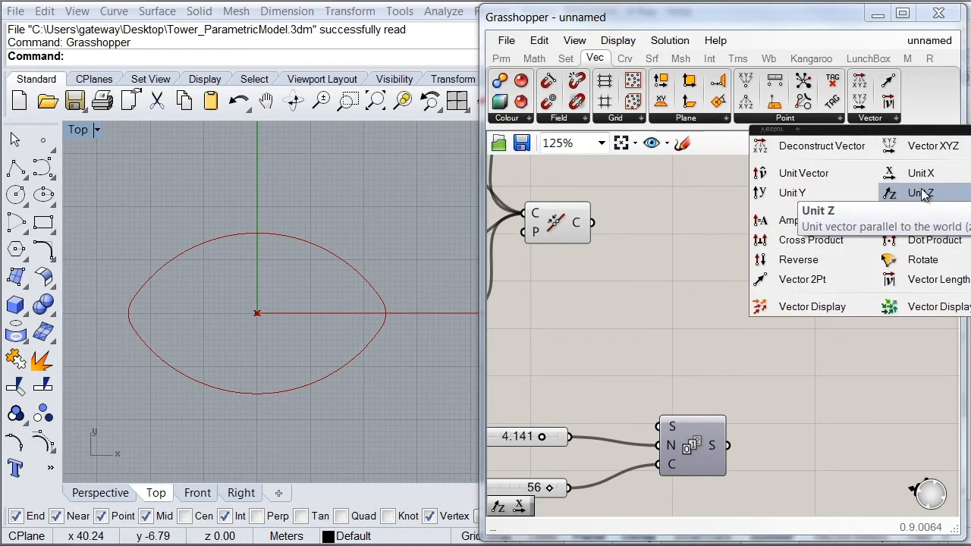
left_click(919, 193)
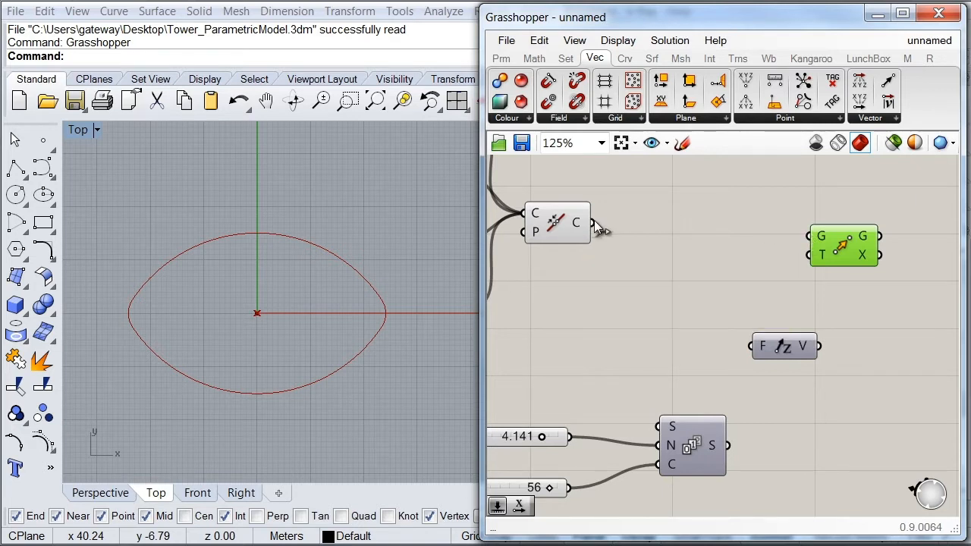
left_click_drag(576, 222, 810, 235)
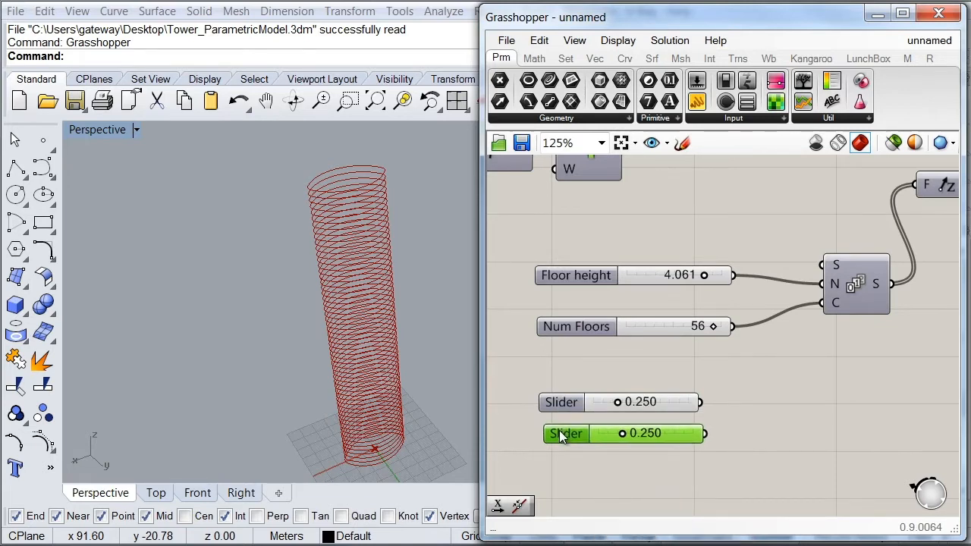
Set the first slider's limits and value so it reads -10
right_click(564, 434)
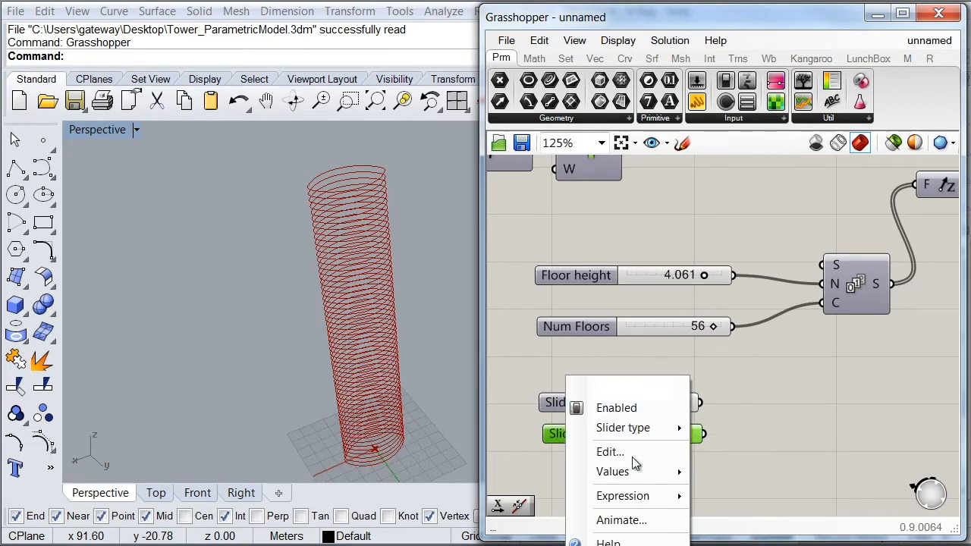
left_click(613, 470)
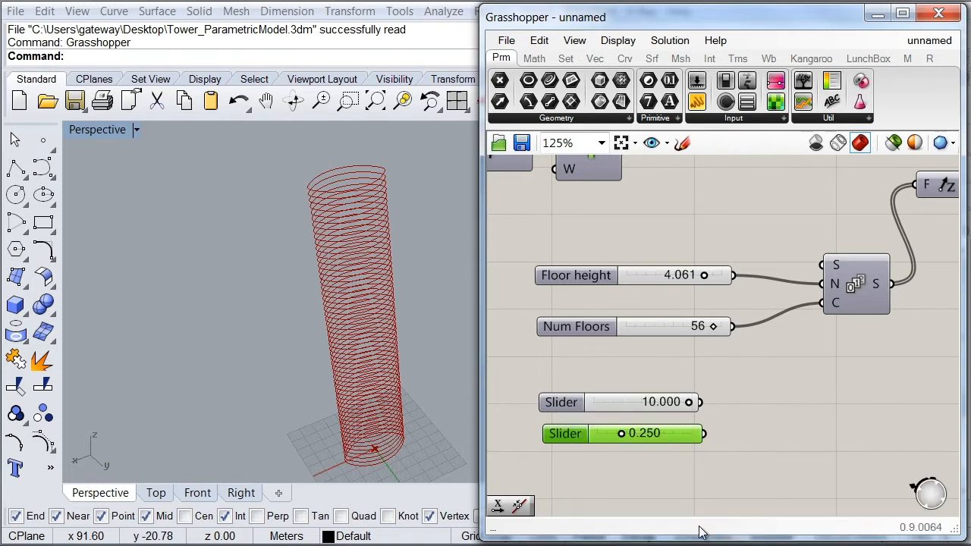
left_click_drag(659, 402, 592, 402)
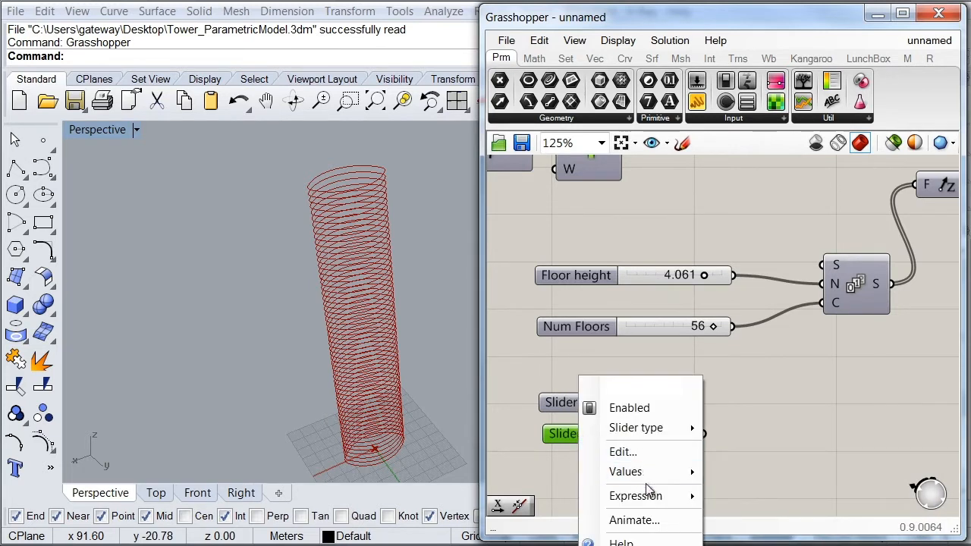
left_click(625, 470)
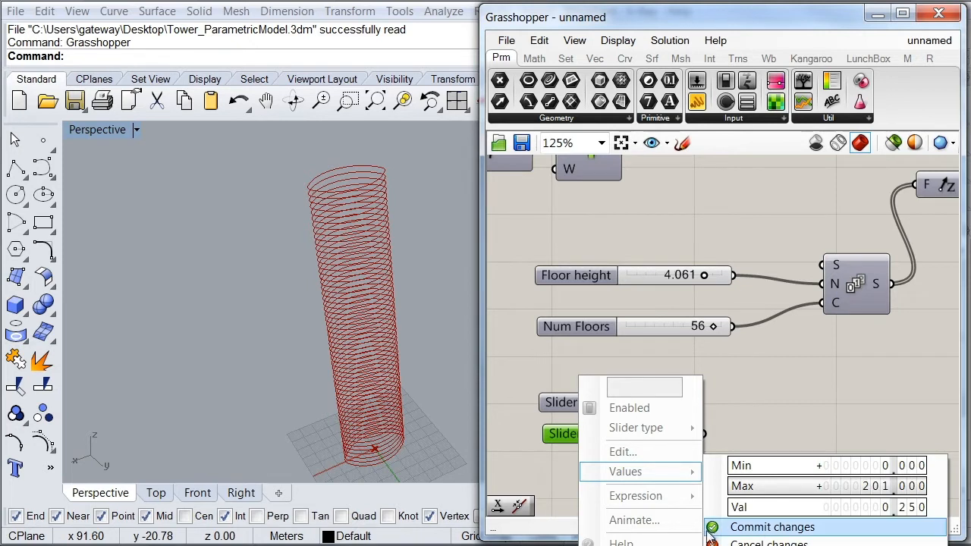
left_click(772, 527)
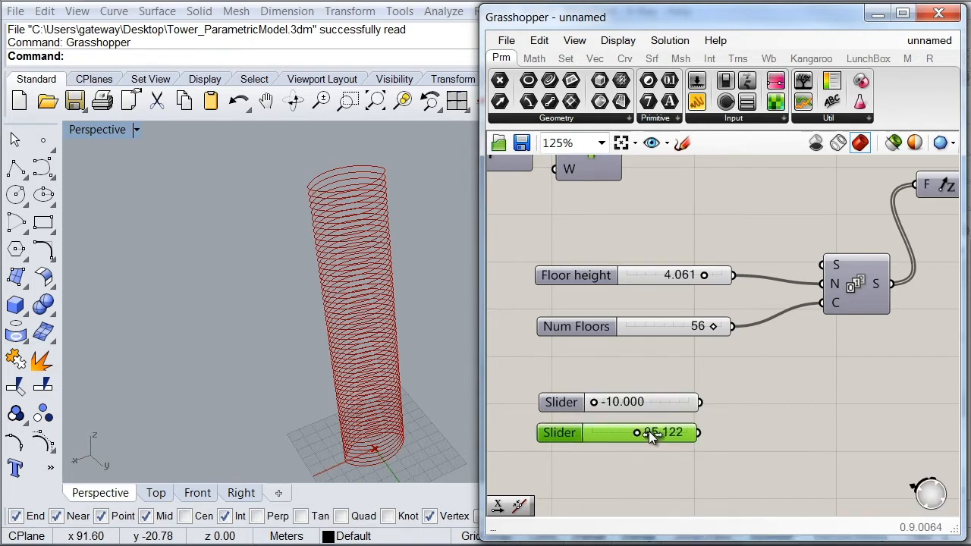
Raise the second slider to about 198 and make both sliders whole-number type
left_click_drag(650, 432, 680, 432)
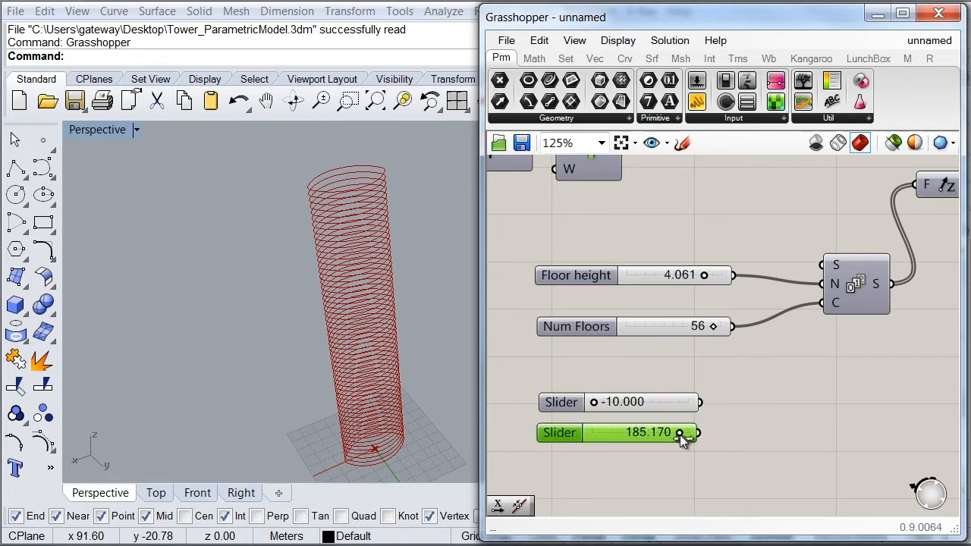
left_click_drag(679, 433, 686, 433)
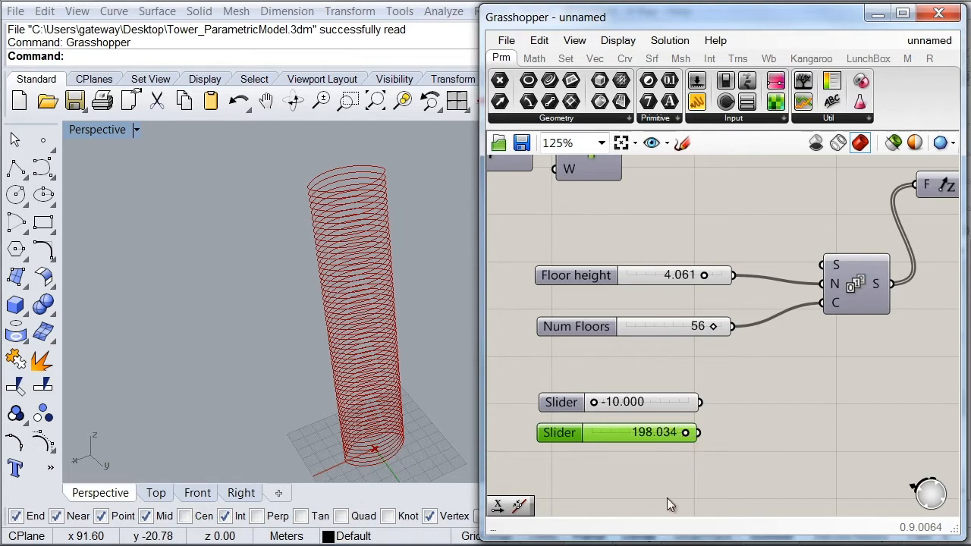
right_click(619, 432)
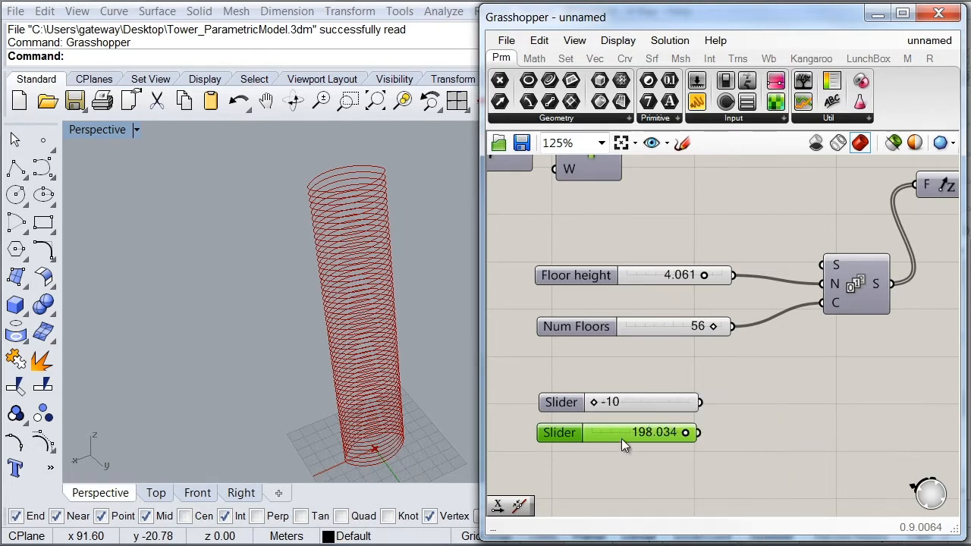
right_click(622, 432)
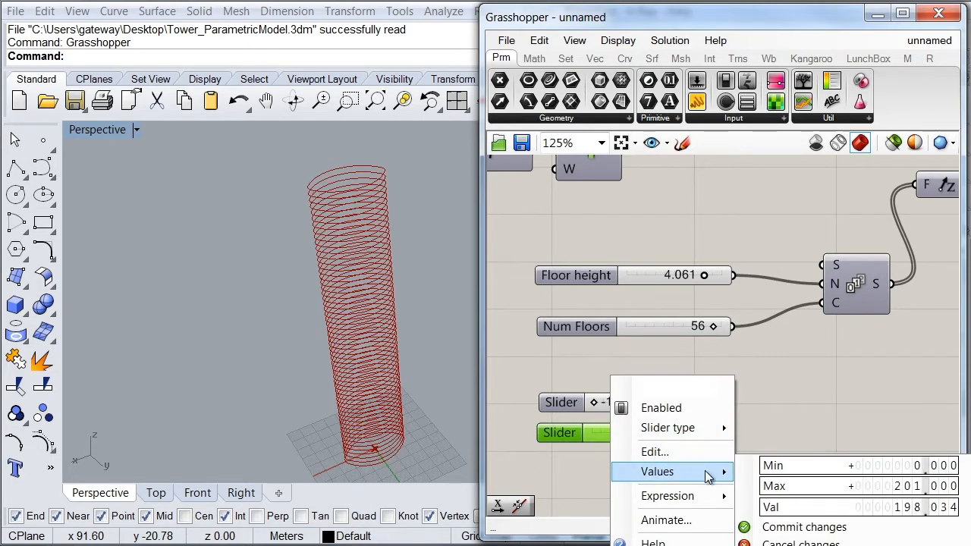
left_click(776, 411)
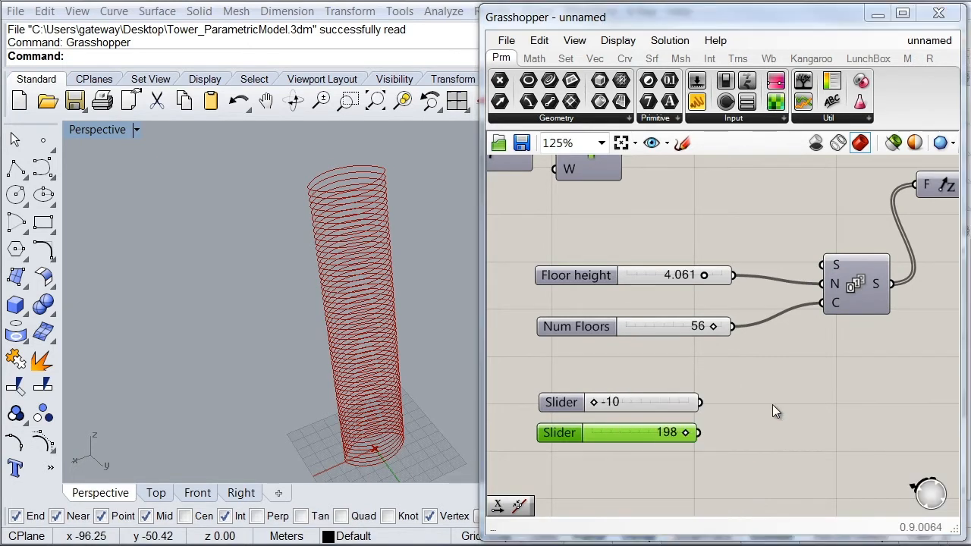
mouse_move(726, 424)
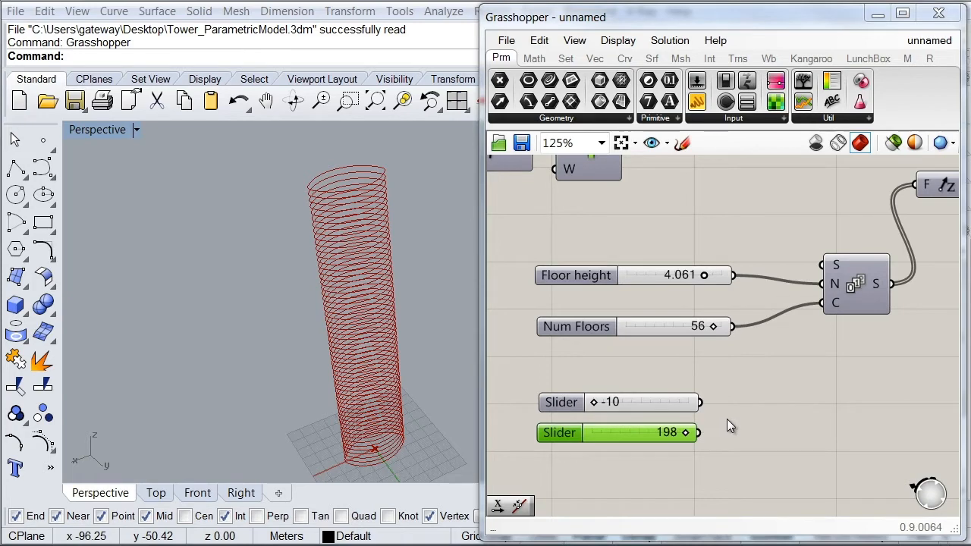
Add a Construct Domain from Math > Domain for the Domain start and Domain end sliders
left_click(534, 58)
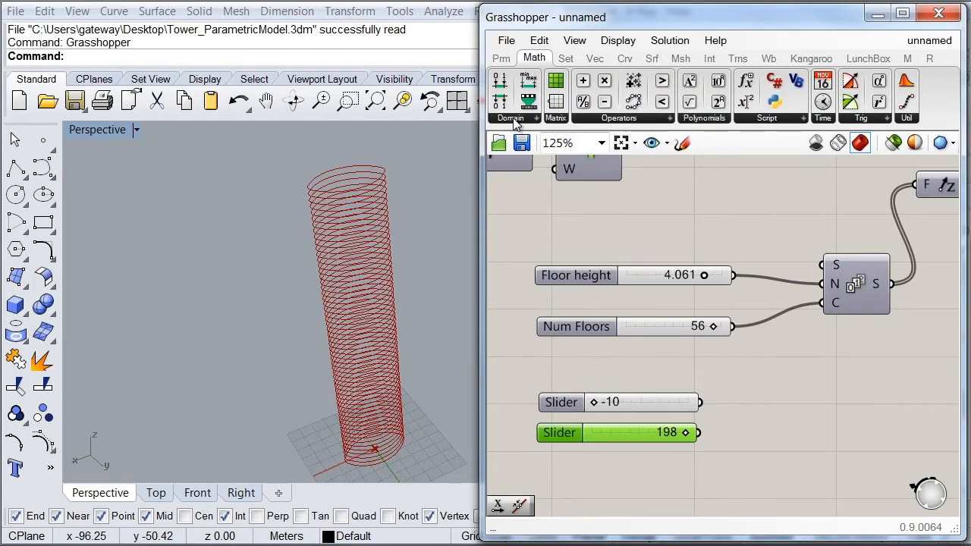
left_click(509, 119)
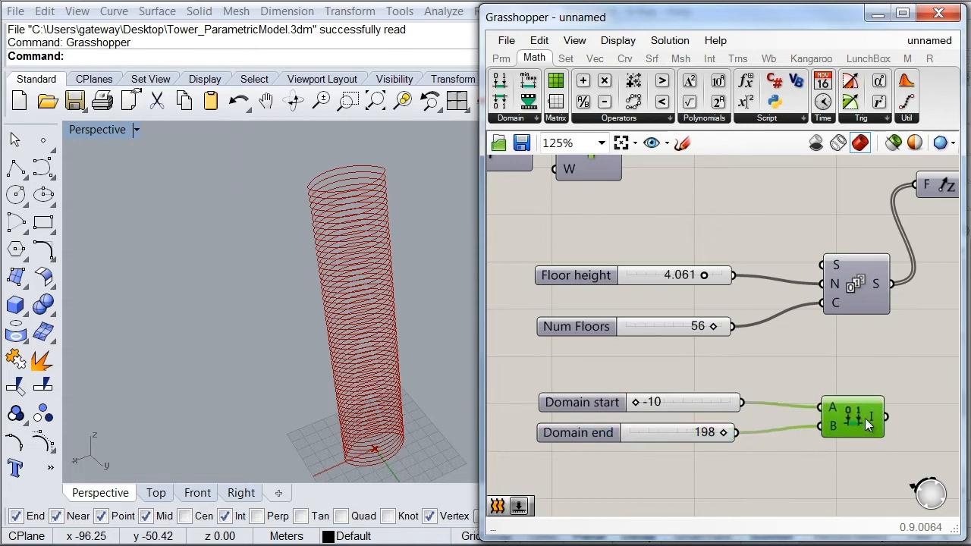
mouse_move(865, 421)
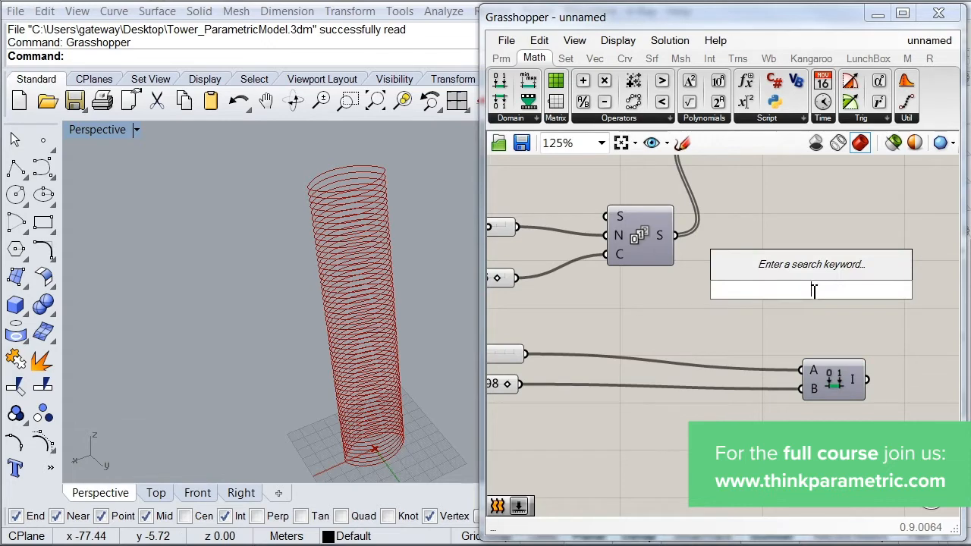
Search 'seri' and place a second Series component for the 0 to 55 floor indices
type("seri")
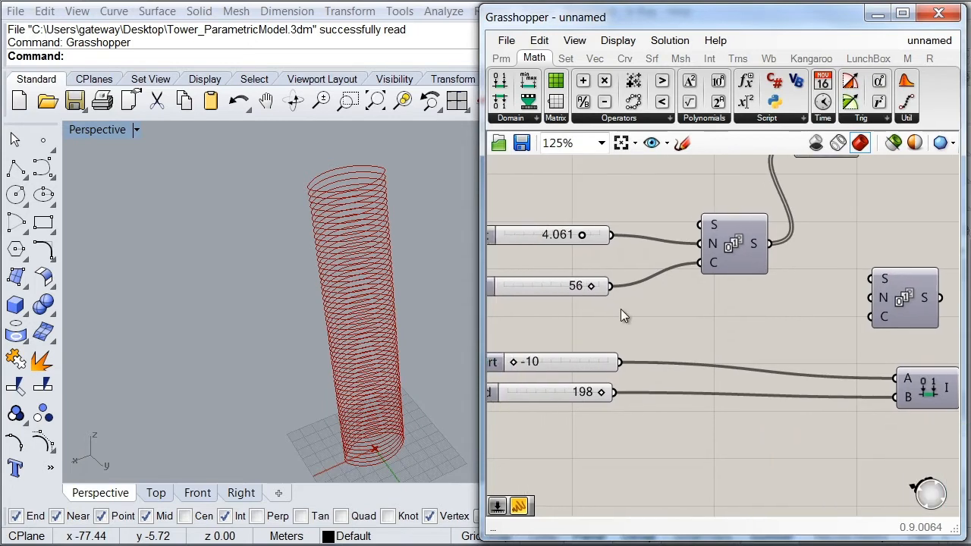
scroll("down", 3)
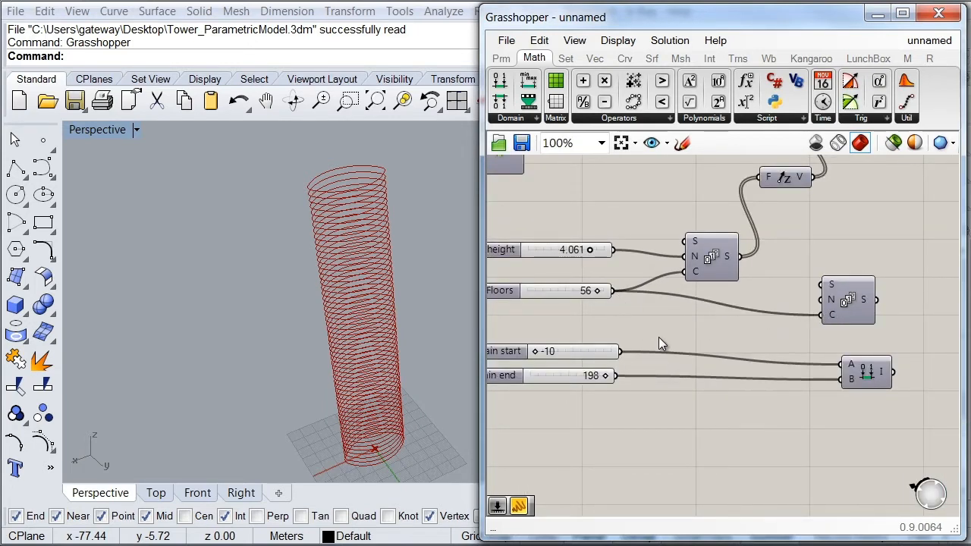
mouse_move(822, 317)
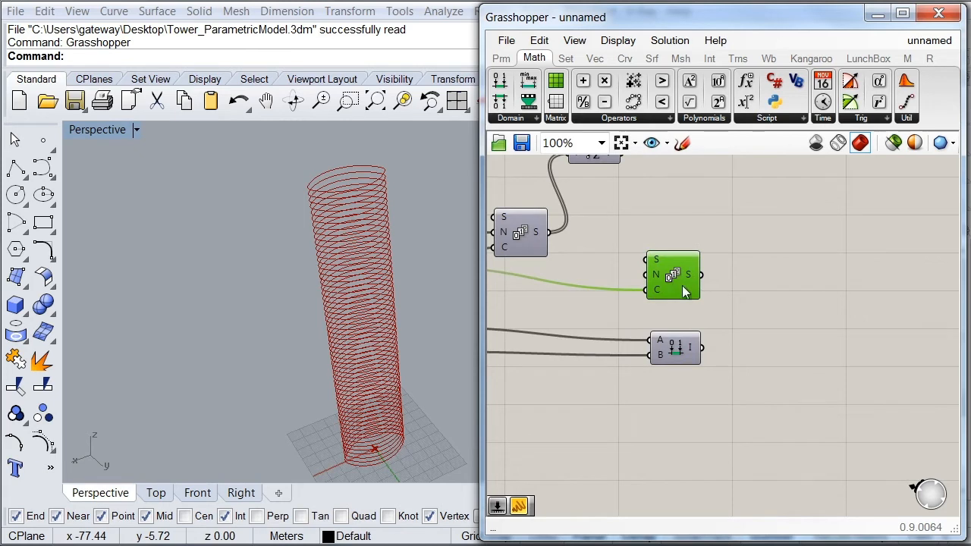
mouse_move(740, 311)
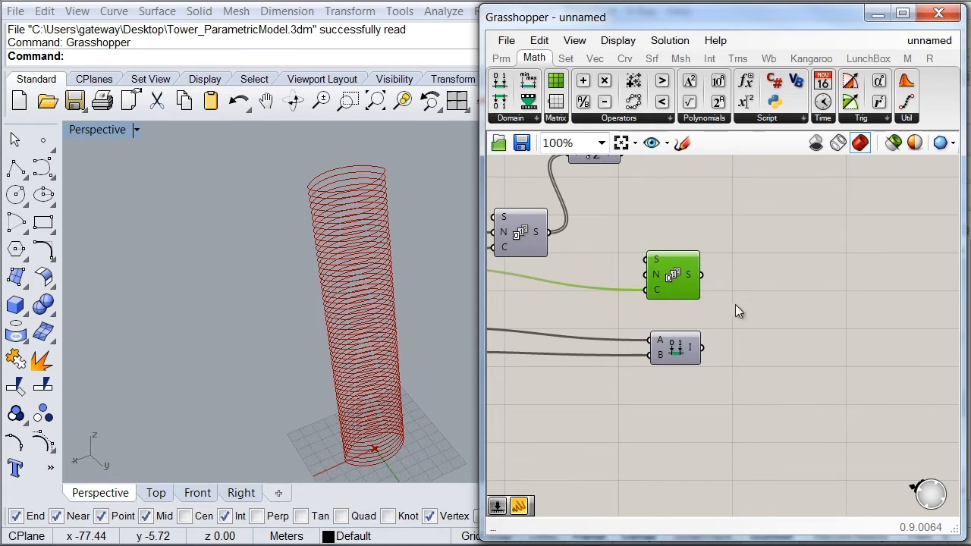
mouse_move(690, 276)
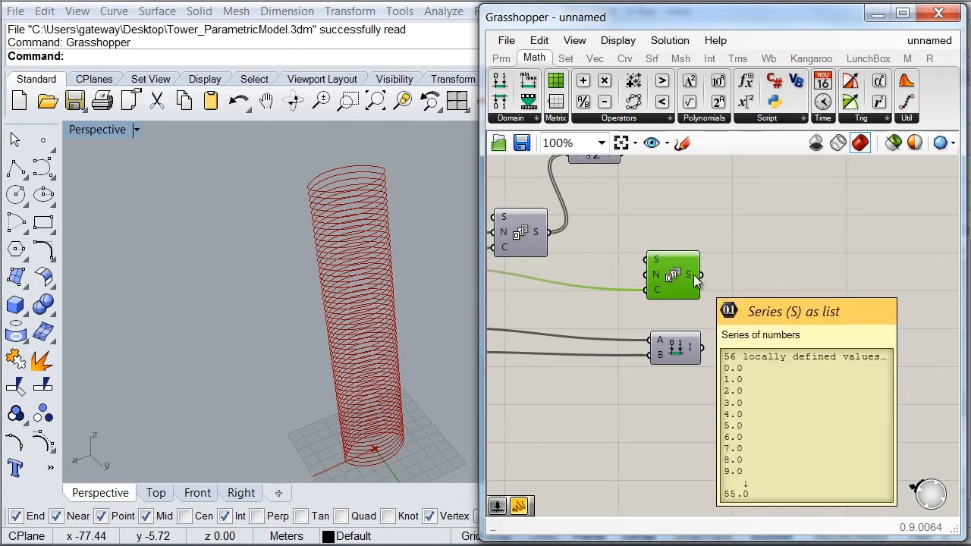
mouse_move(749, 301)
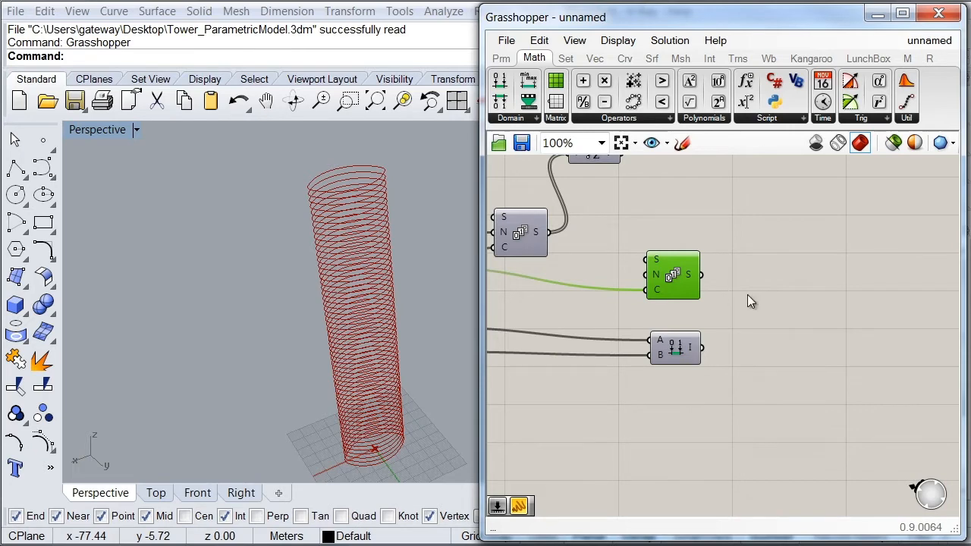
Pick Remap Numbers from the Math > Domain list to remap the 0 to 55 series
left_click(510, 118)
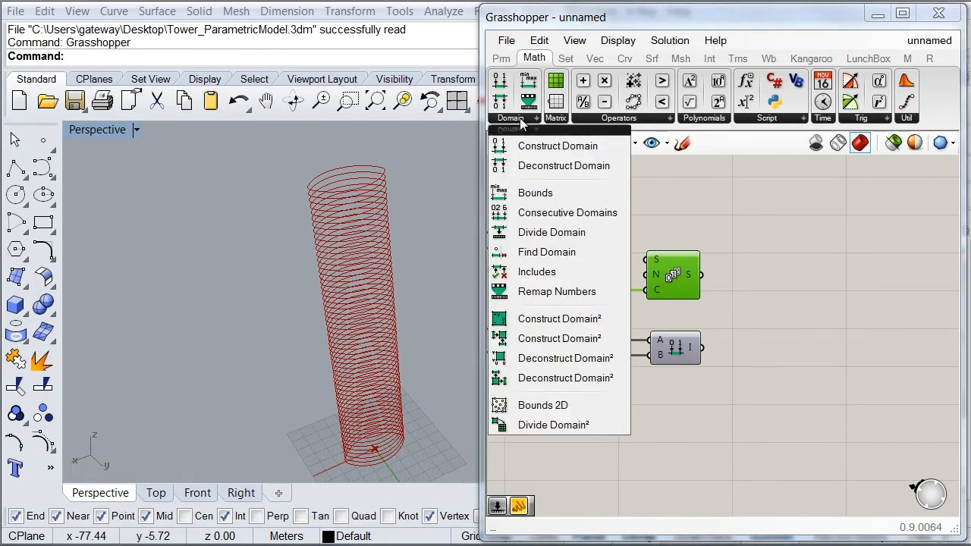
mouse_move(556, 291)
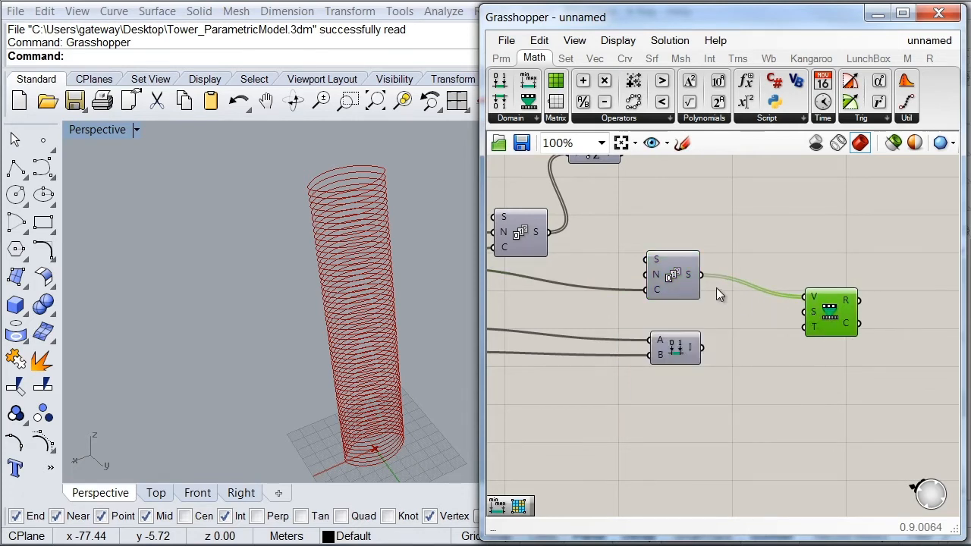
mouse_move(696, 282)
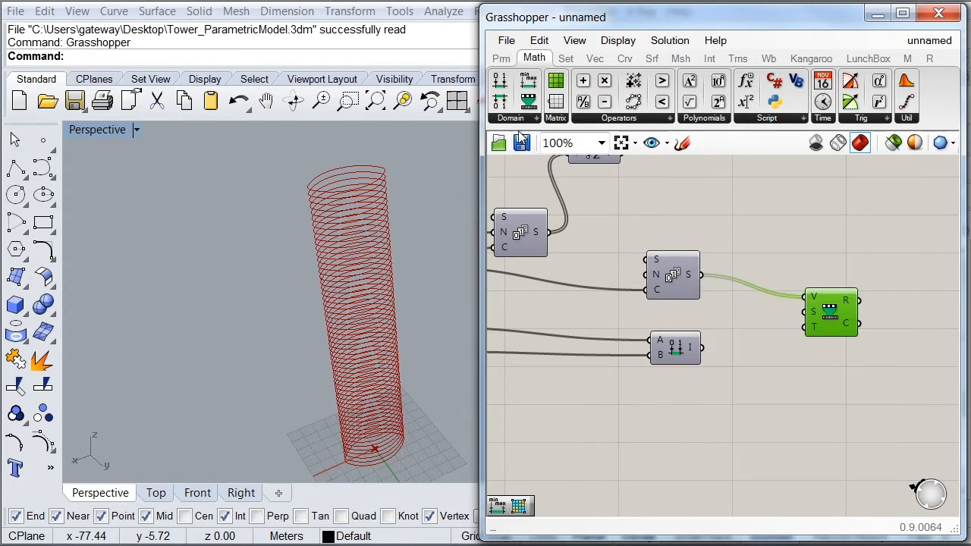
Add a Bounds component from Math > Domain as the remap's source range (0 to 55)
left_click(510, 118)
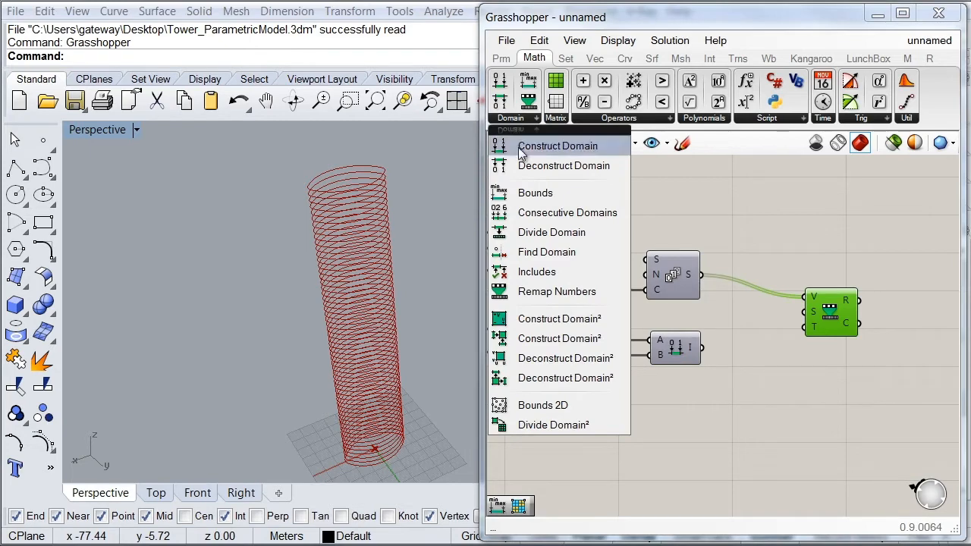
mouse_move(534, 192)
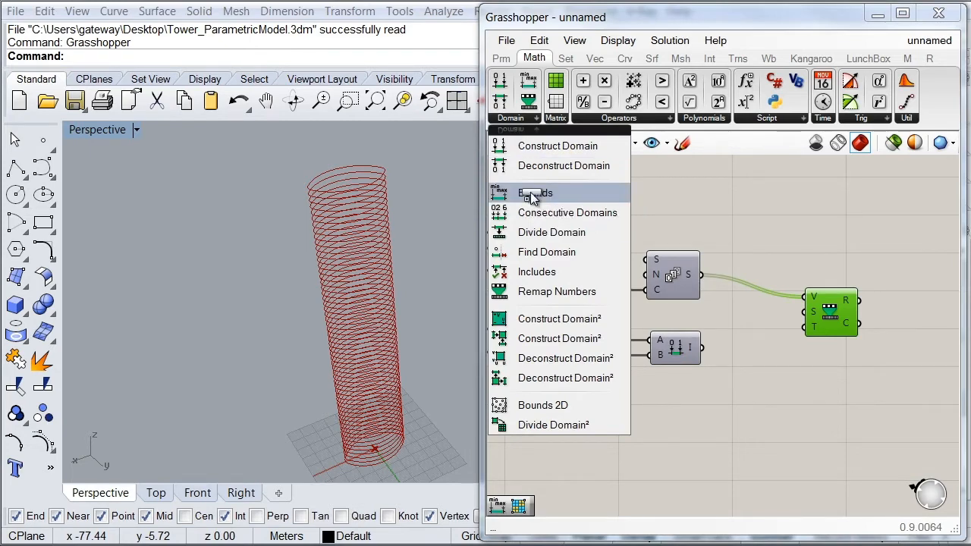
left_click(537, 193)
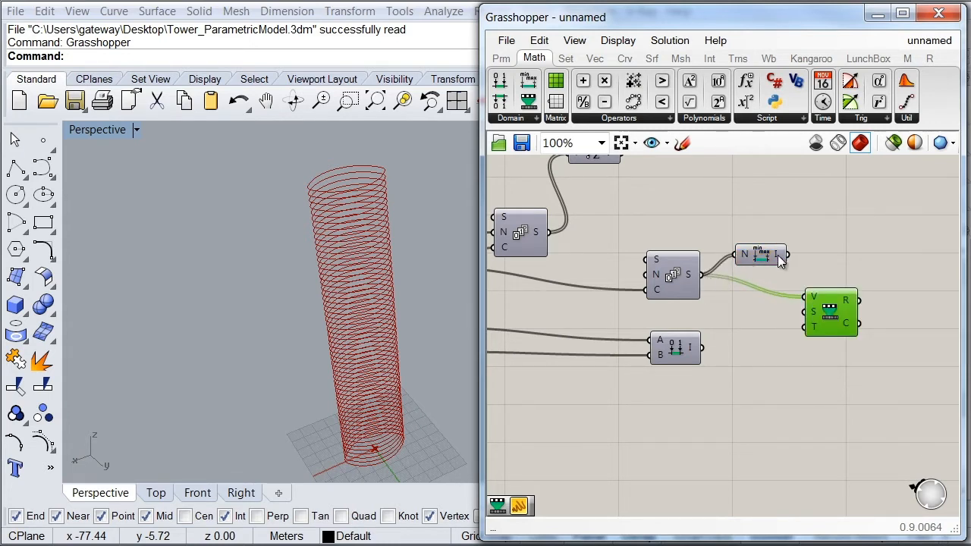
mouse_move(758, 255)
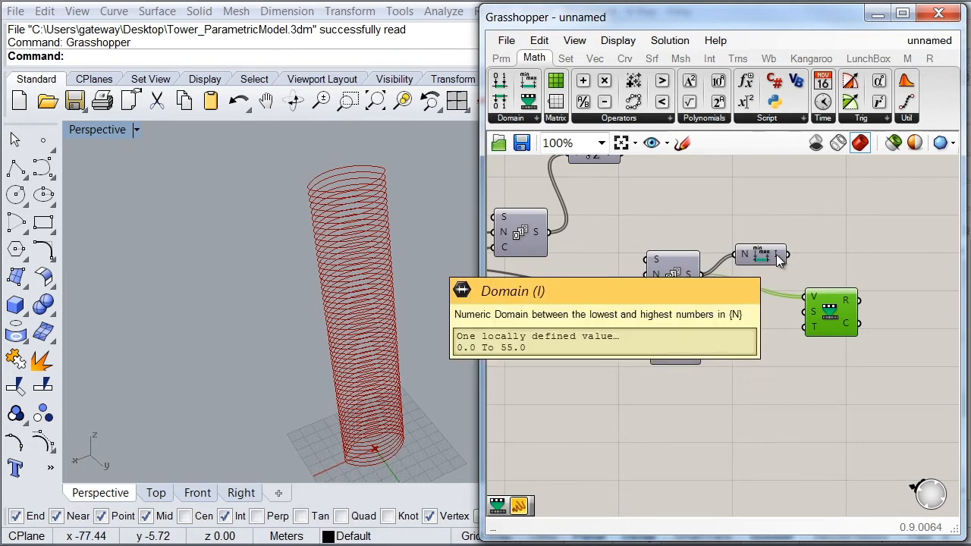
mouse_move(796, 273)
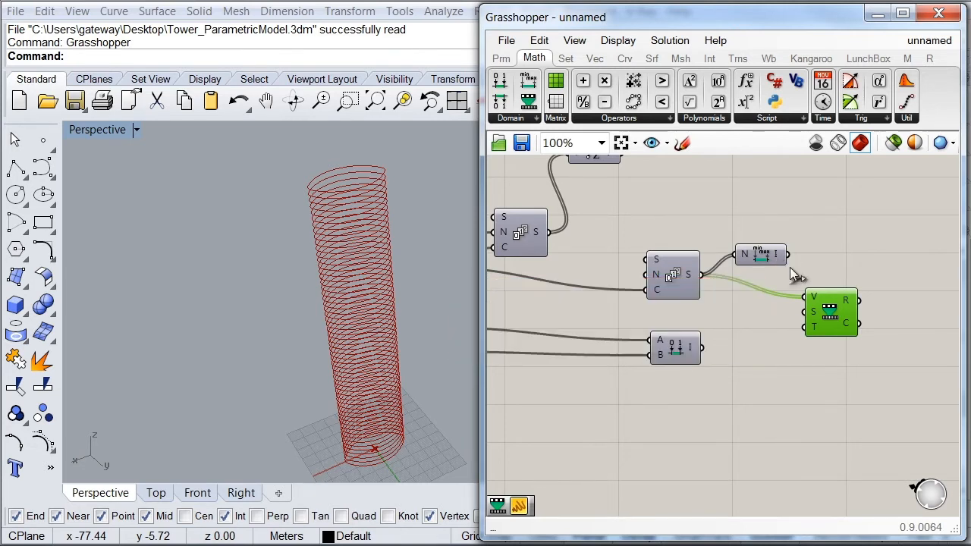
mouse_move(813, 312)
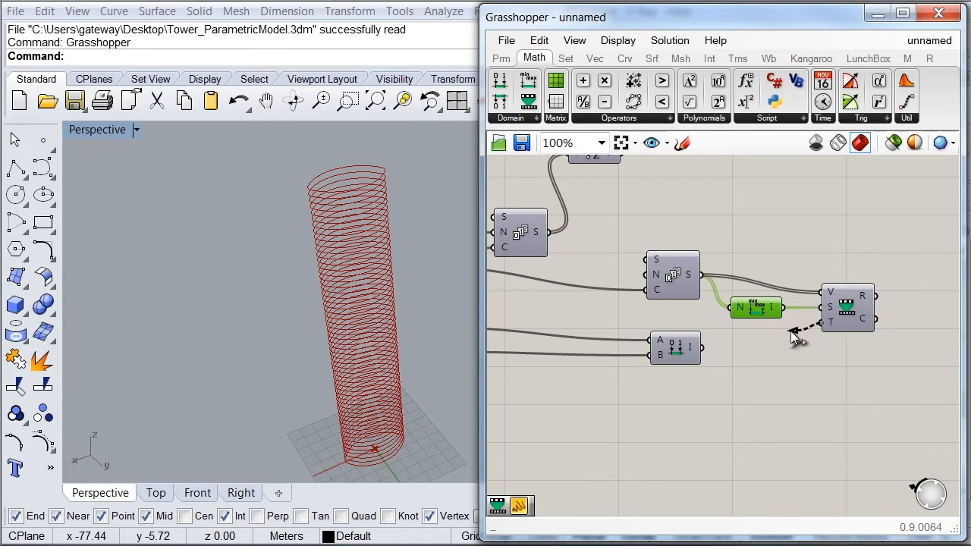
mouse_move(864, 296)
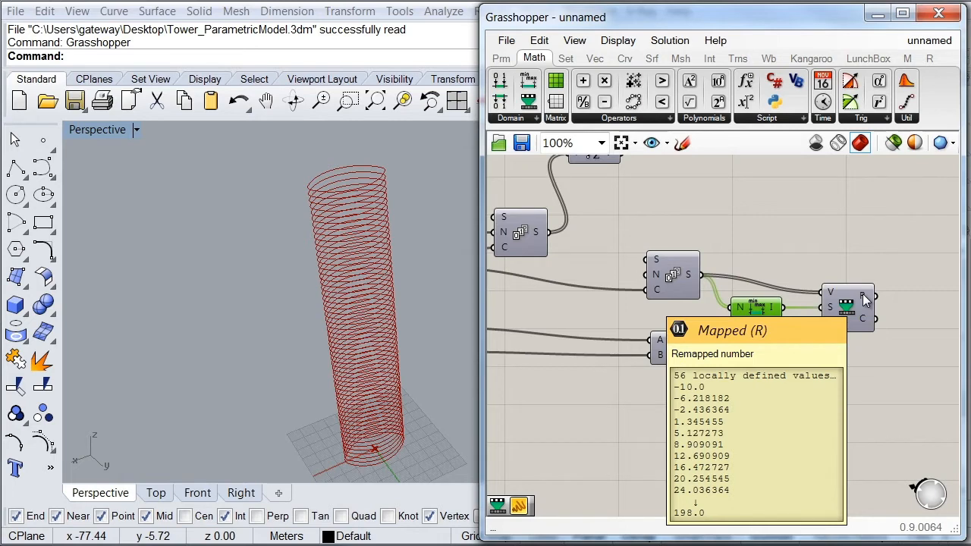
scroll("down", 3)
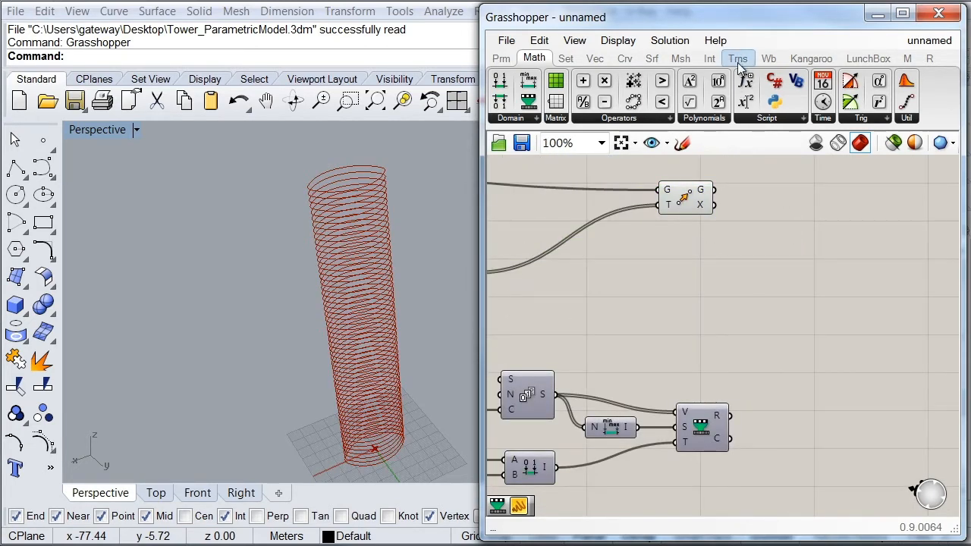
Place a Rotate component from Transform > Euclidean beside the Move component
left_click(737, 57)
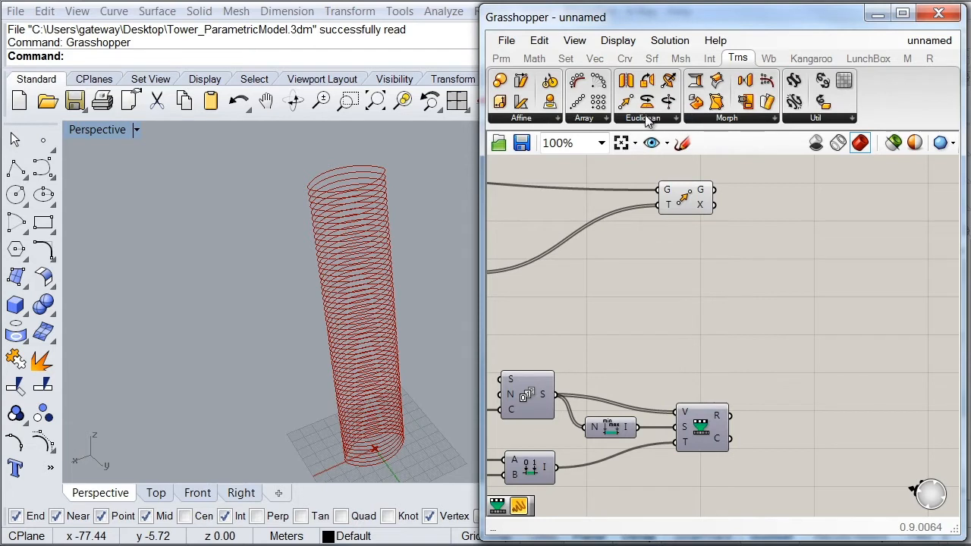
left_click(643, 119)
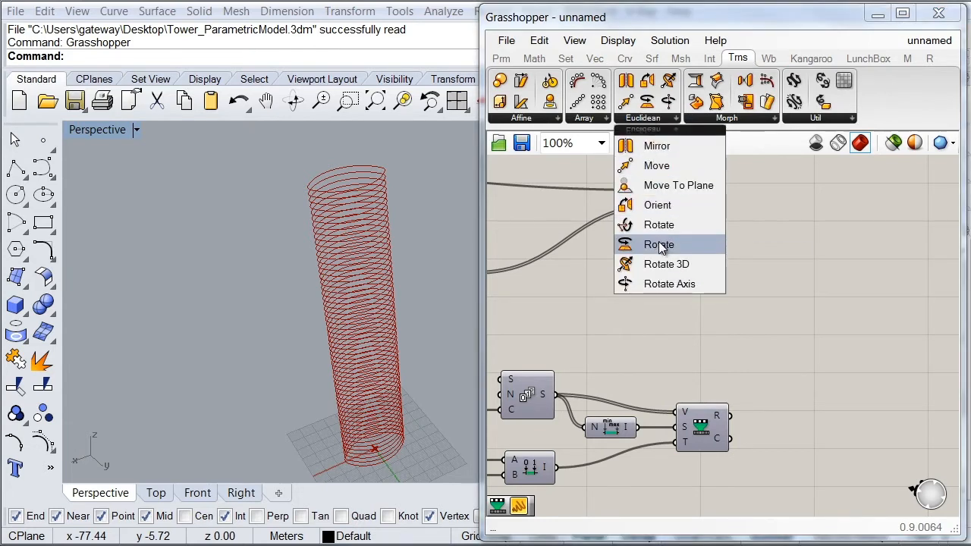
left_click(659, 244)
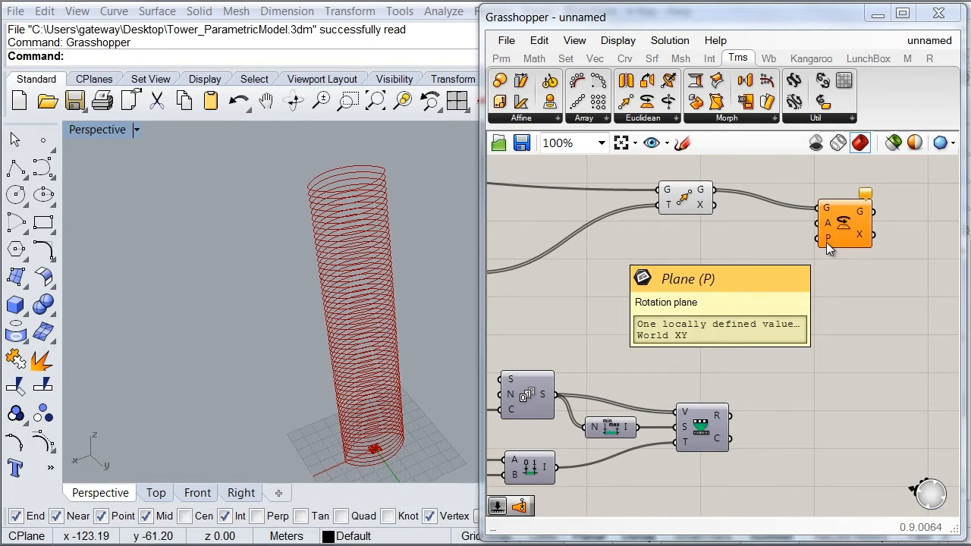
mouse_move(825, 230)
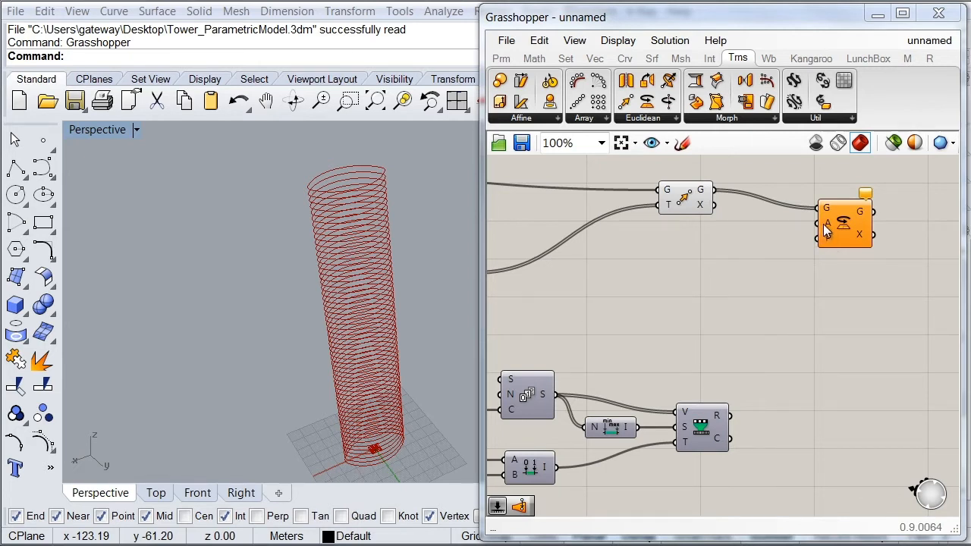
mouse_move(827, 231)
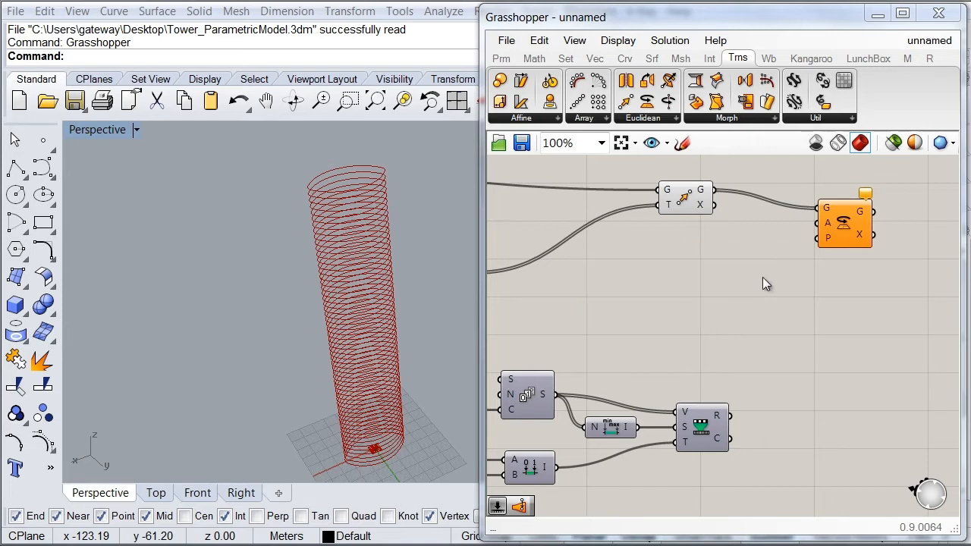
mouse_move(734, 309)
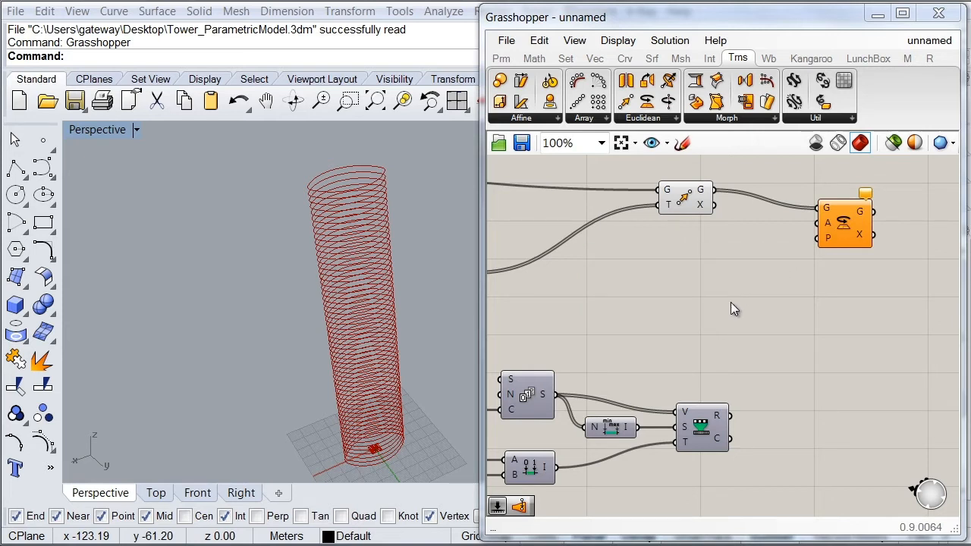
mouse_move(716, 414)
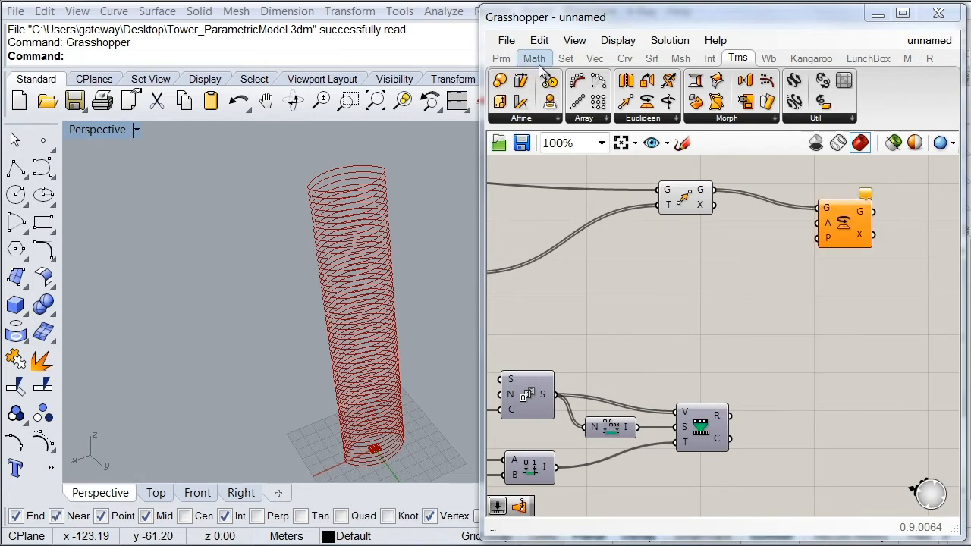
Attach the expression Rad(a) to Rotate's angle input to convert degrees to radians
left_click(534, 57)
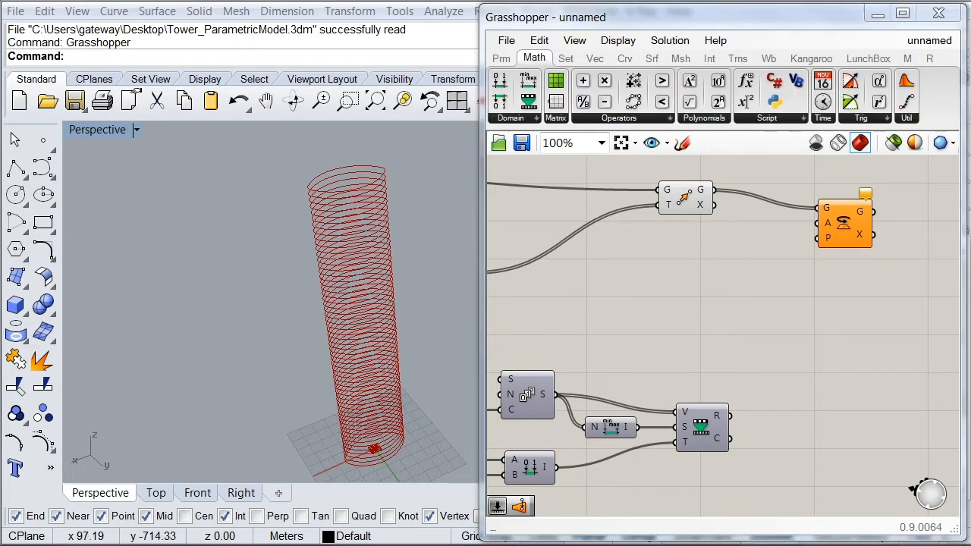
left_click(861, 118)
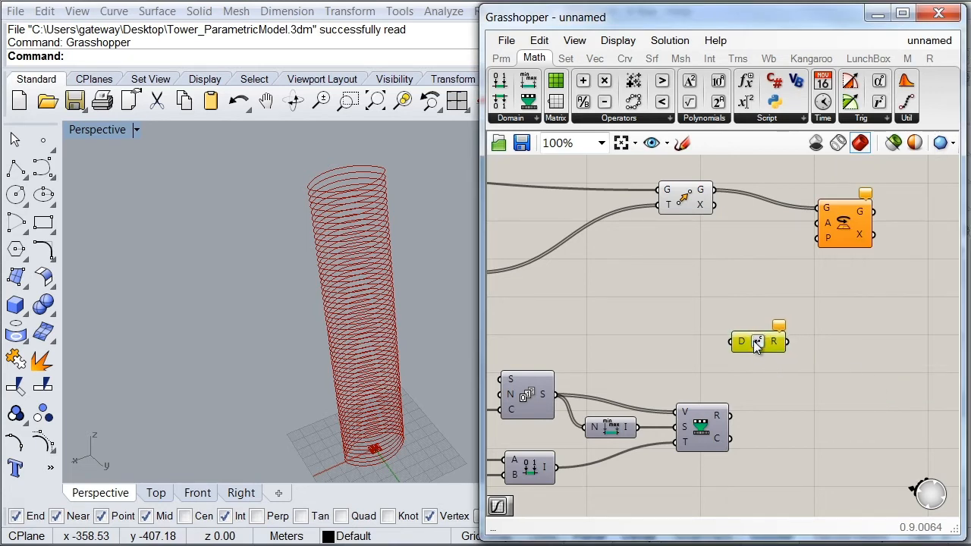
mouse_move(779, 349)
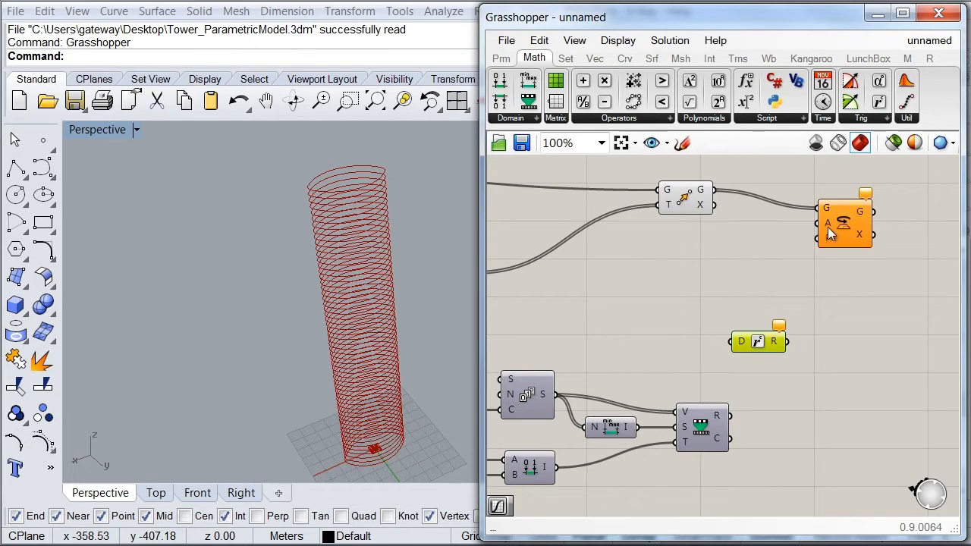
right_click(843, 220)
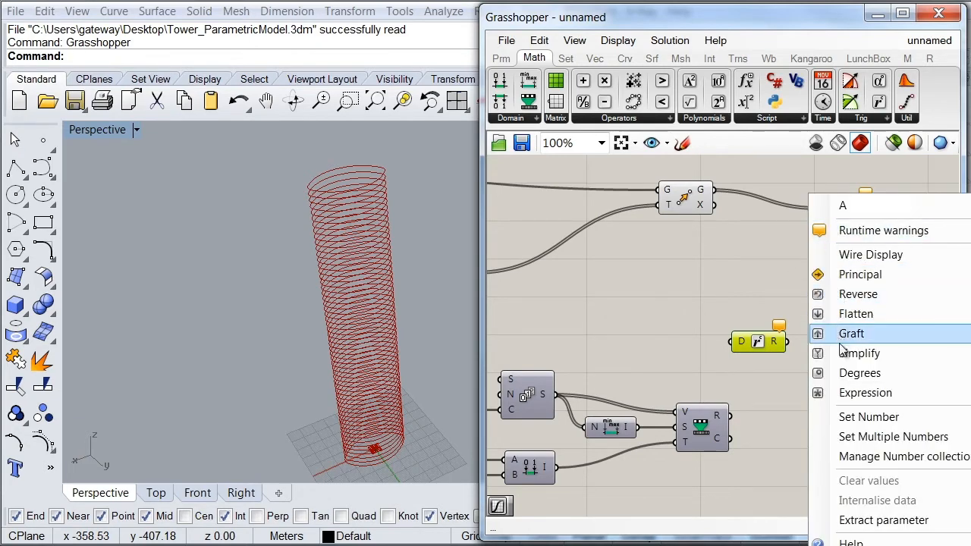
left_click(864, 391)
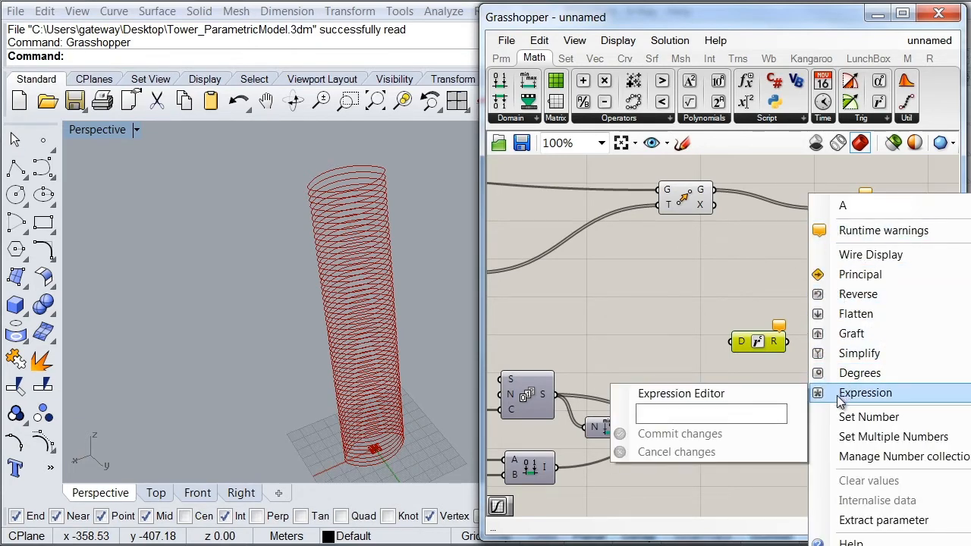
mouse_move(681, 393)
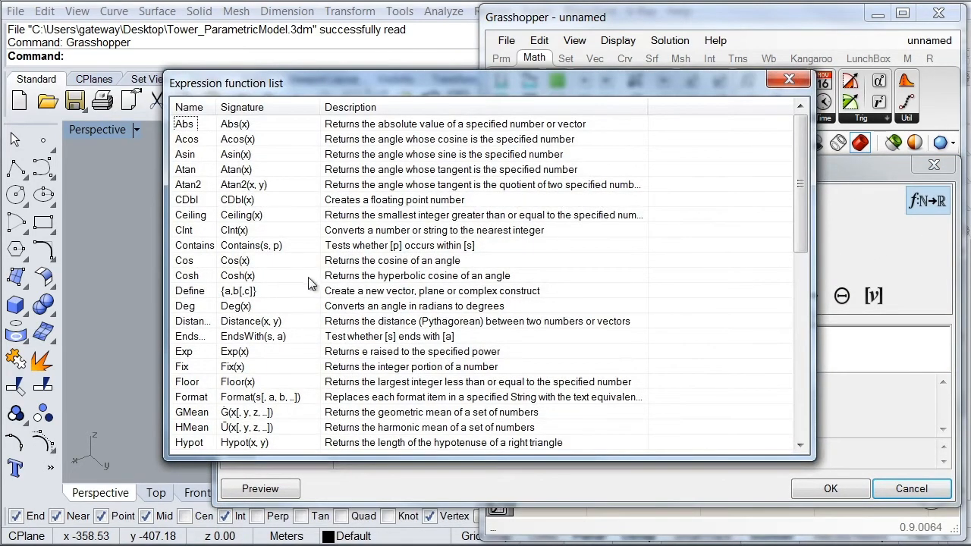
scroll("down", 3)
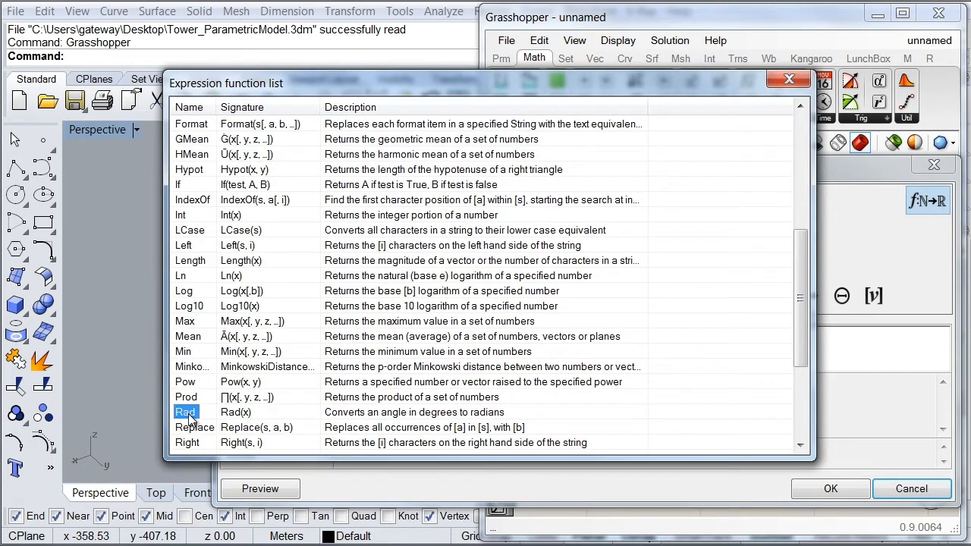
mouse_move(210, 419)
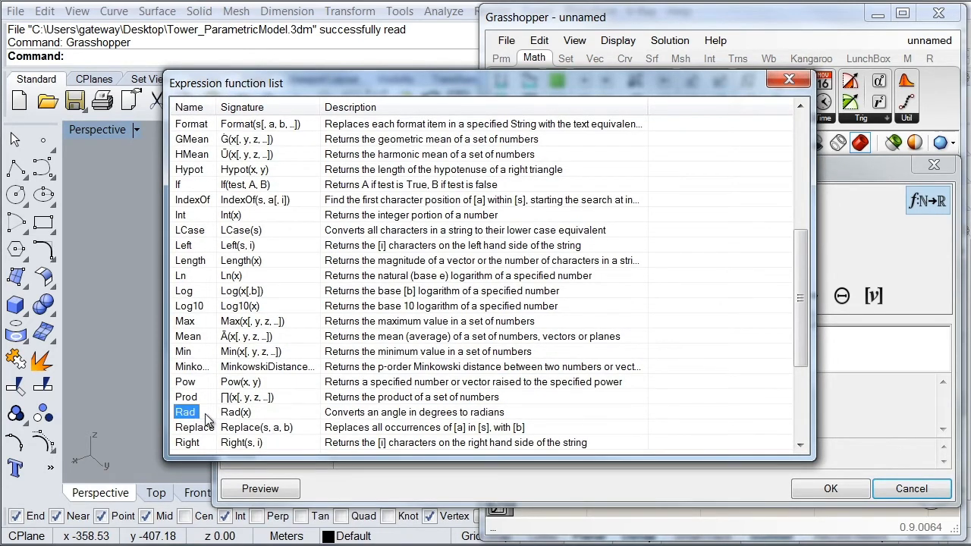
mouse_move(228, 418)
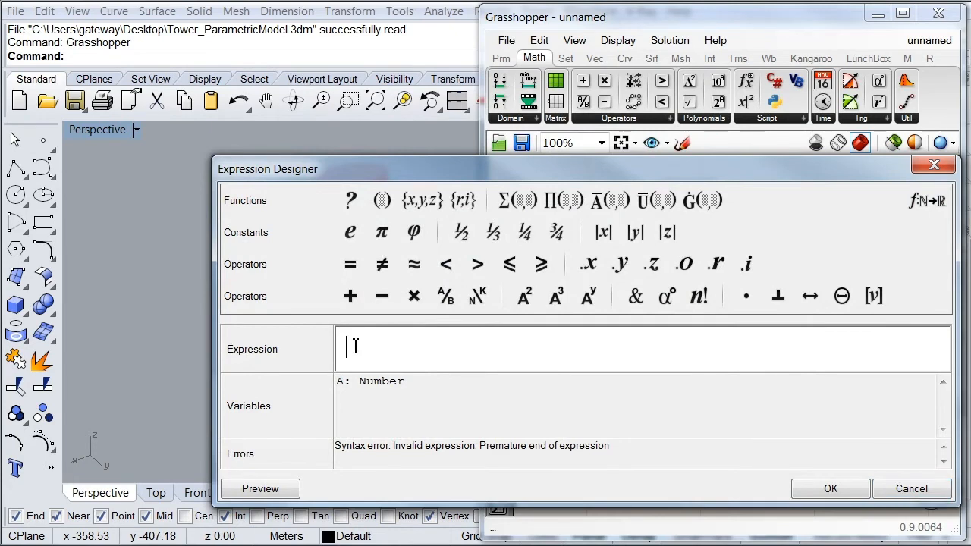
type("R")
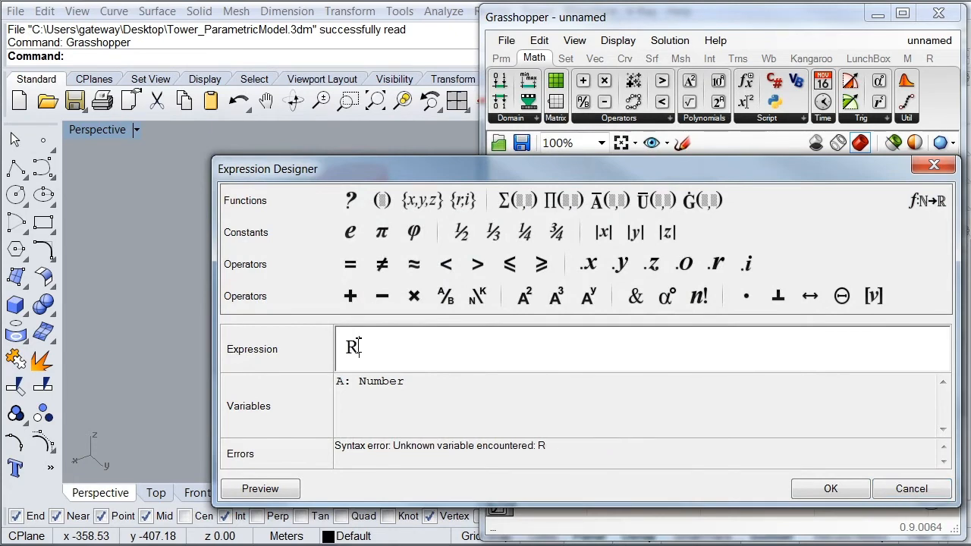
type("ad(a)")
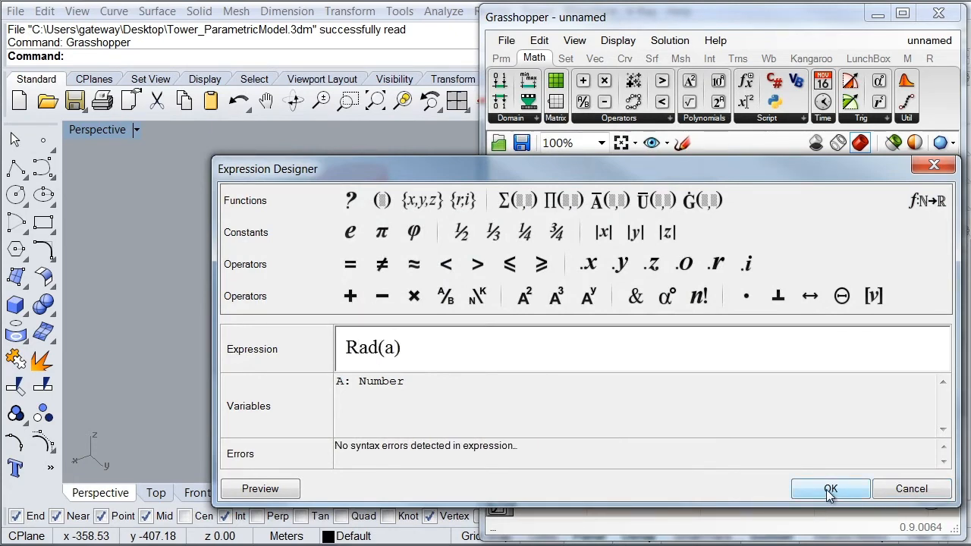
left_click(830, 488)
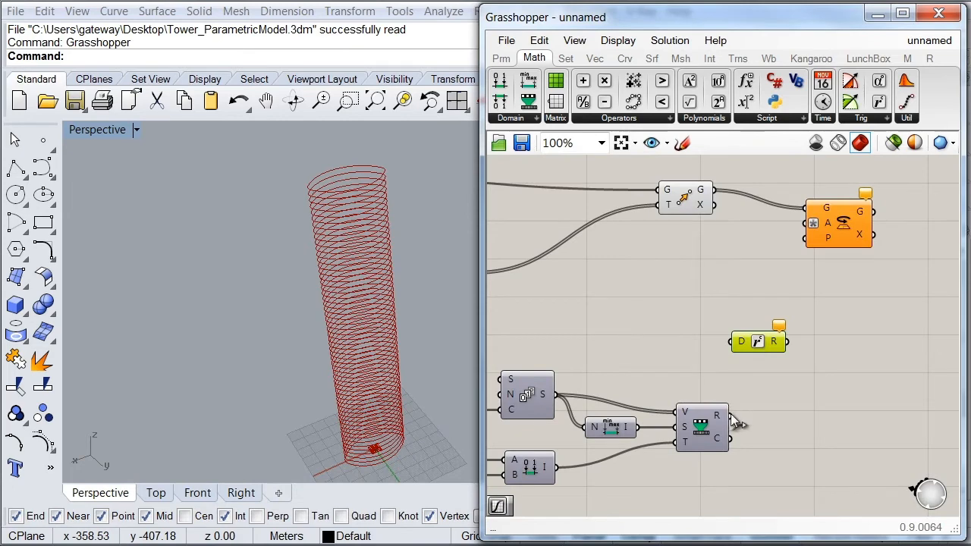
left_click_drag(724, 413, 755, 292)
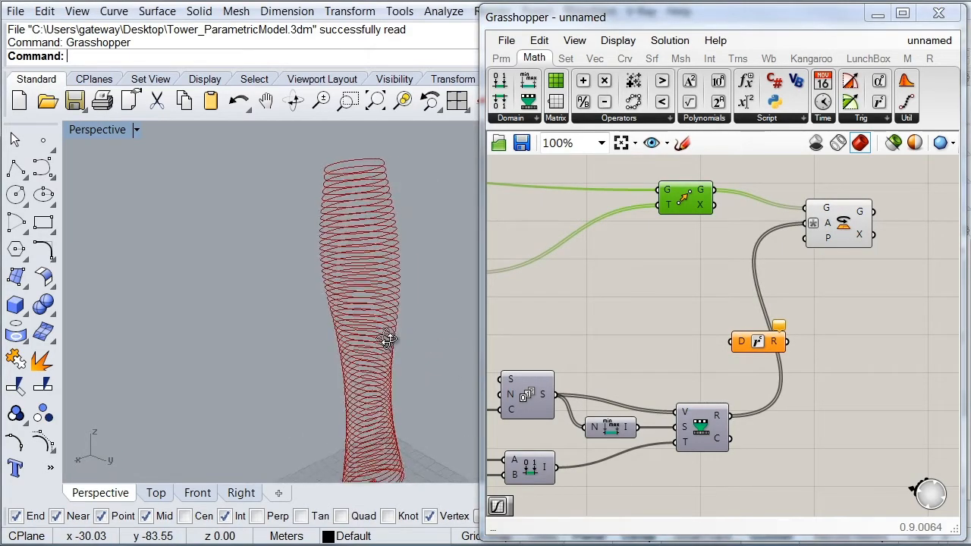
left_click_drag(387, 337, 352, 391)
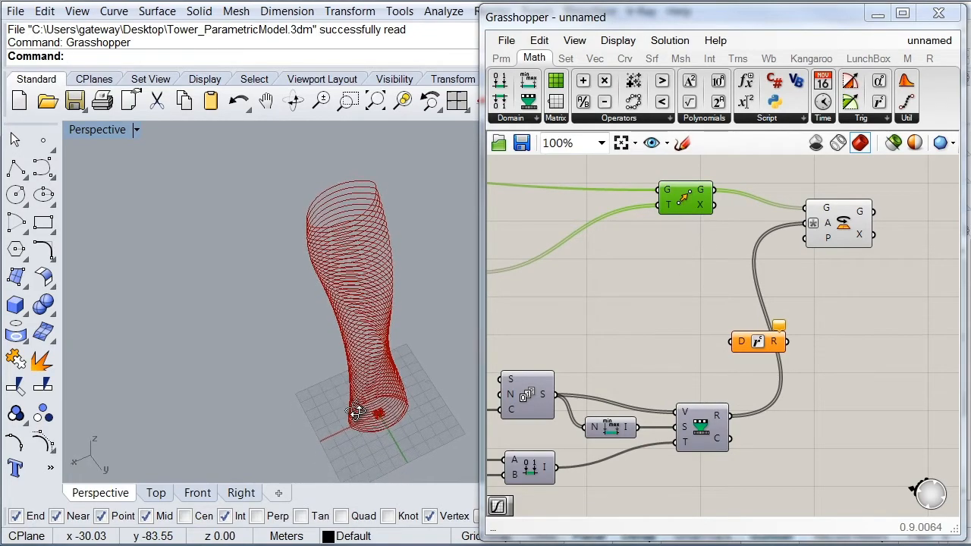
left_click_drag(357, 413, 371, 394)
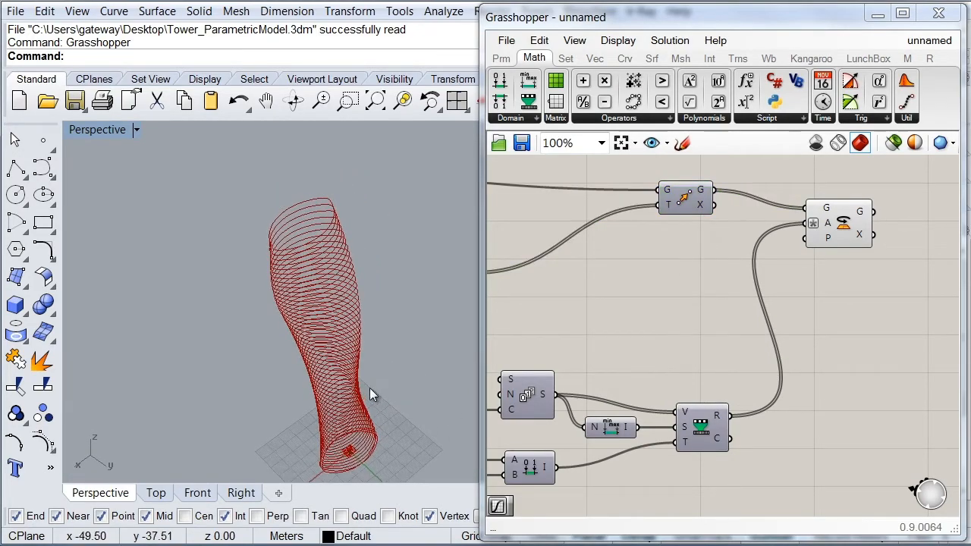
left_click_drag(371, 395, 292, 331)
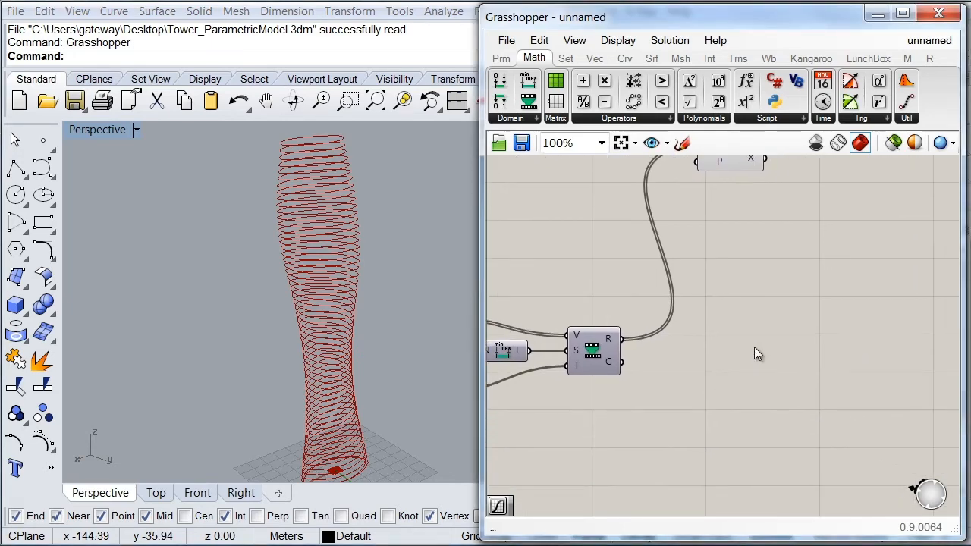
Place a Graph Mapper from Params > Input, set it to Bezier and bring up its graph editor
left_click(501, 58)
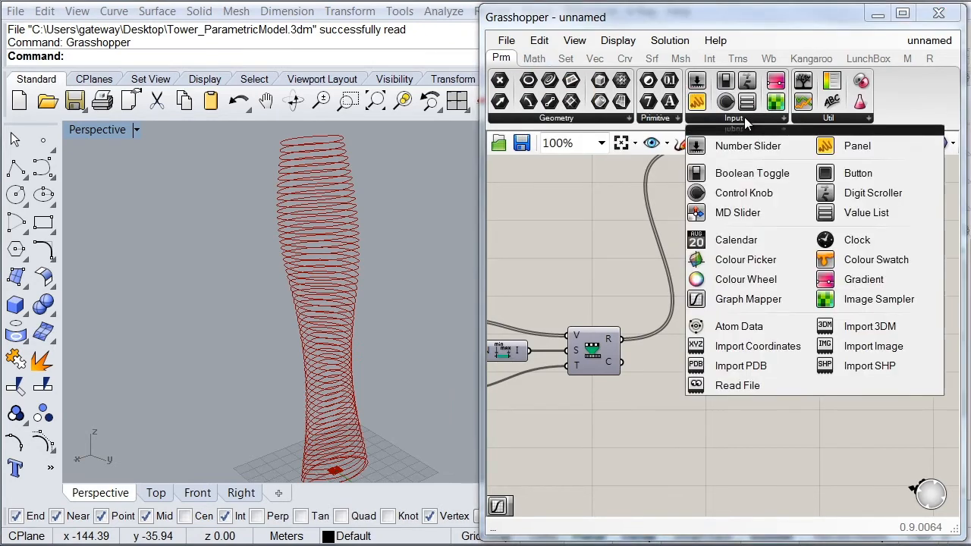
mouse_move(749, 298)
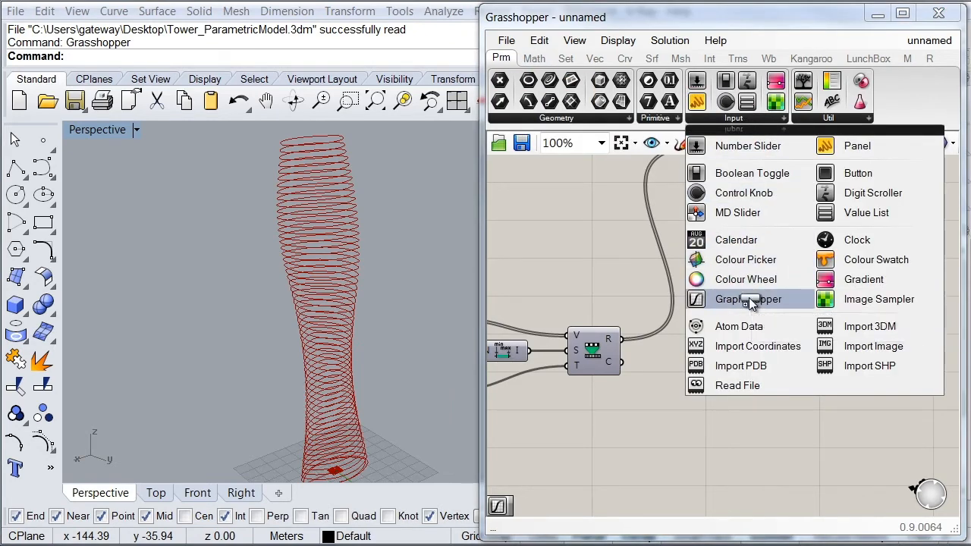
left_click(746, 299)
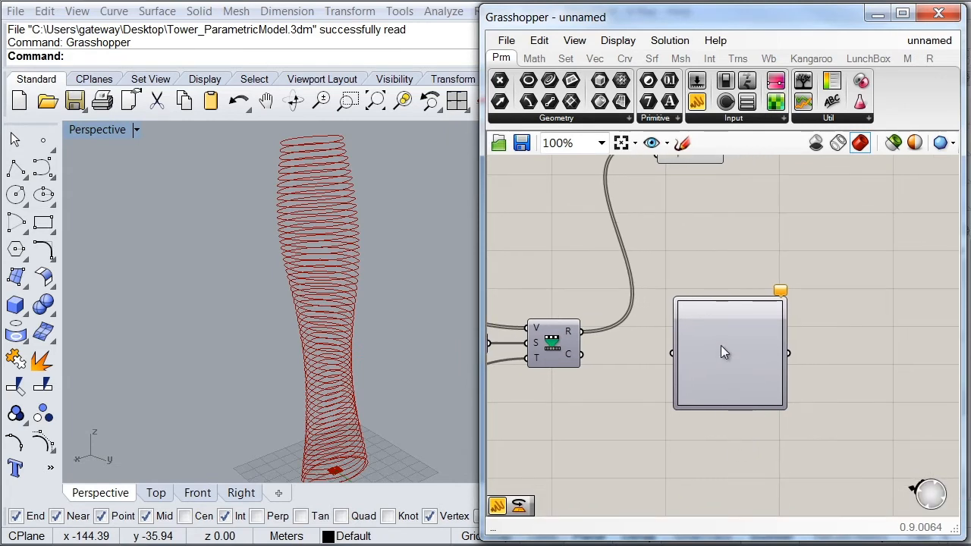
right_click(725, 352)
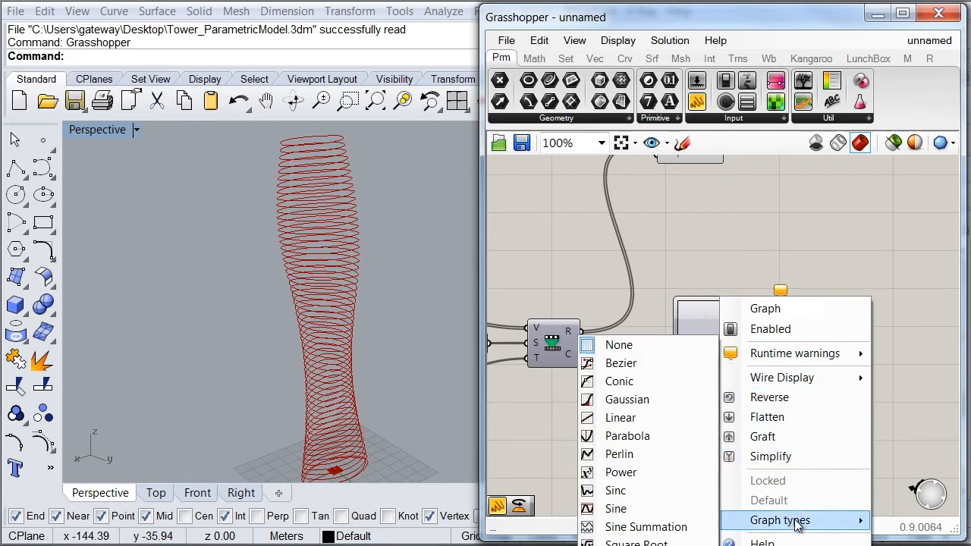
mouse_move(620, 363)
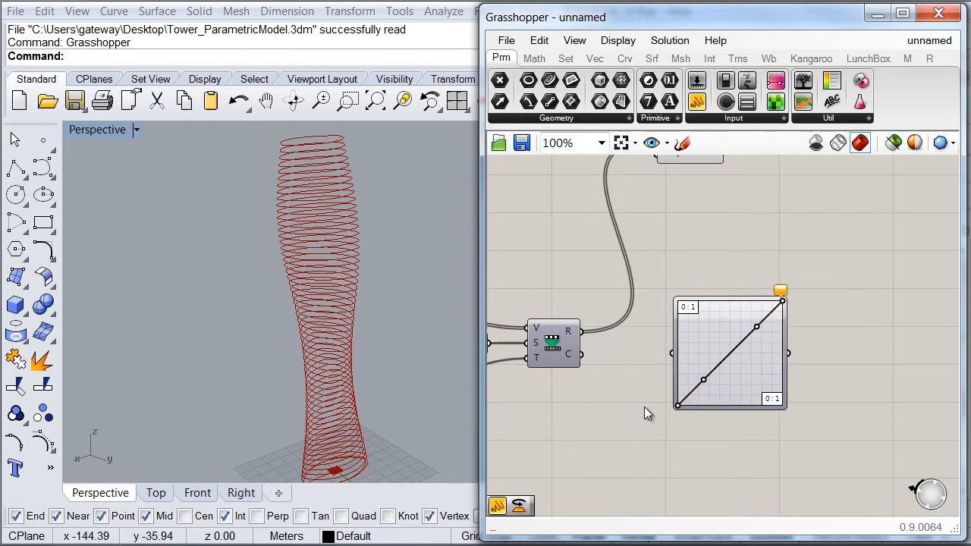
left_click(709, 356)
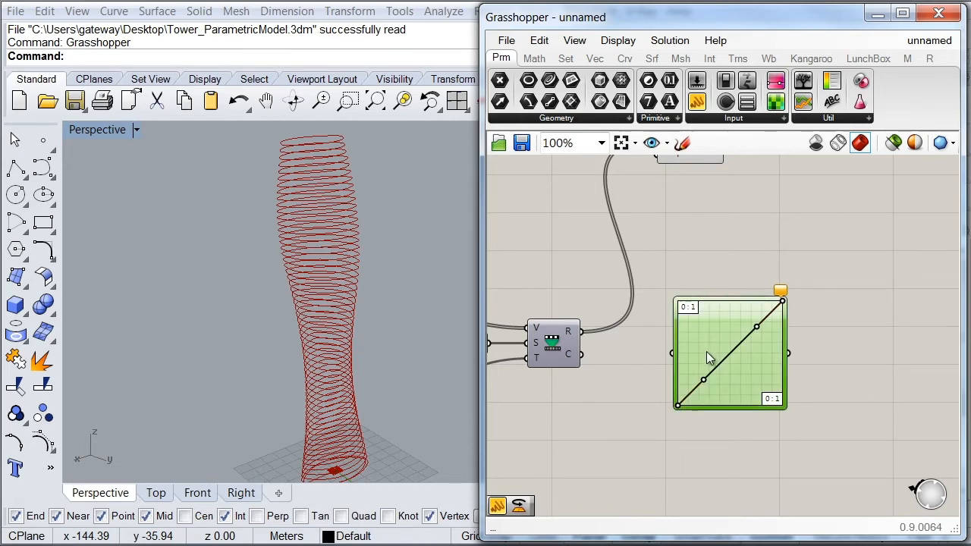
double_click(728, 351)
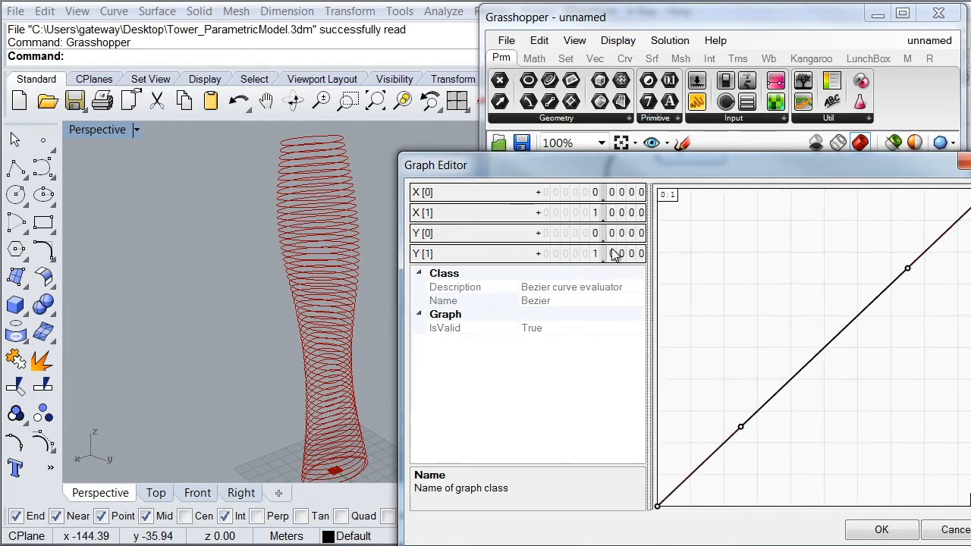
mouse_move(594, 195)
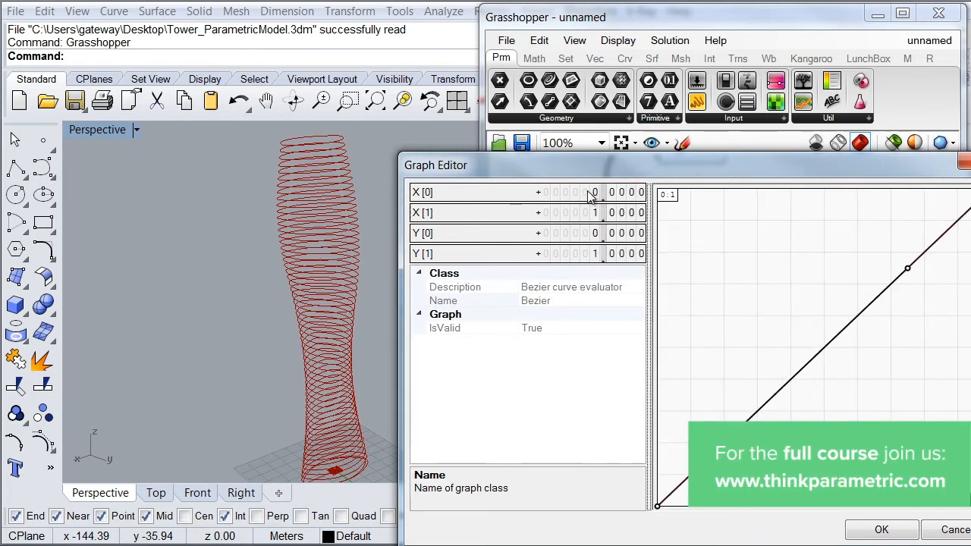
mouse_move(584, 200)
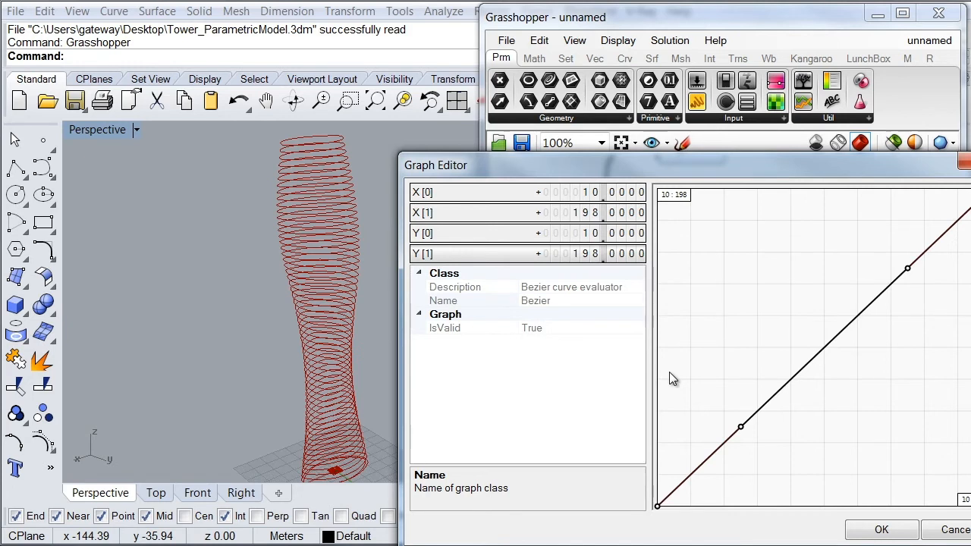
mouse_move(585, 237)
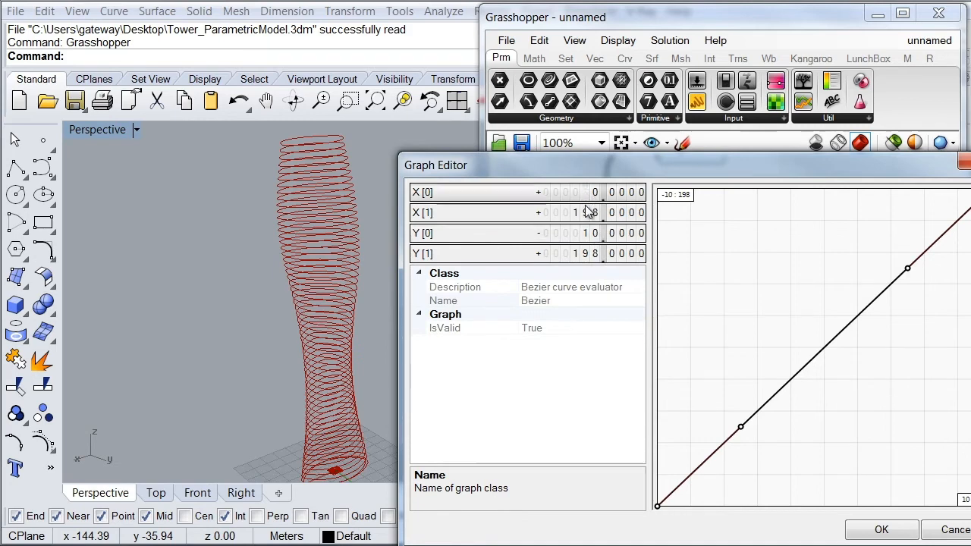
Confirm X[0]/Y[0] = -10 and X[1]/Y[1] = 198 in the Graph Editor
left_click(880, 529)
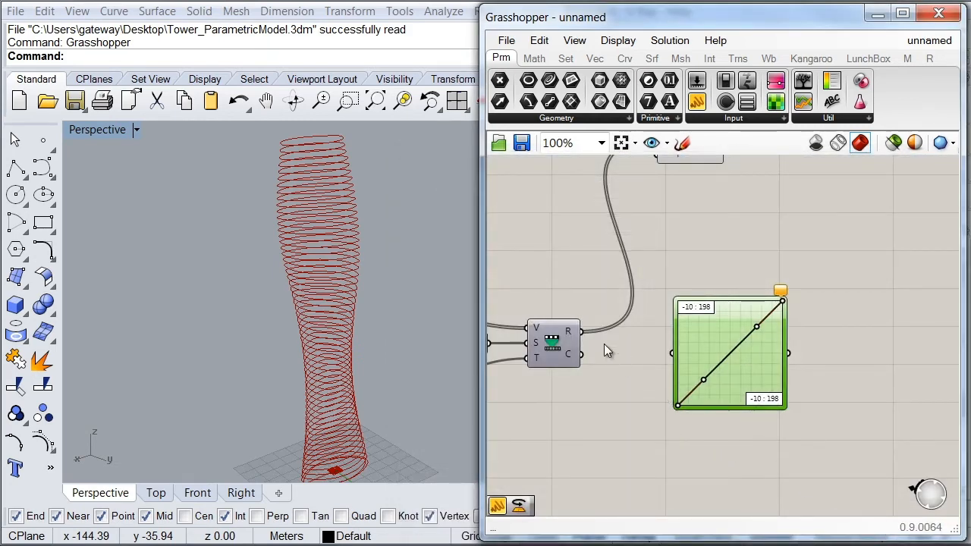
mouse_move(584, 338)
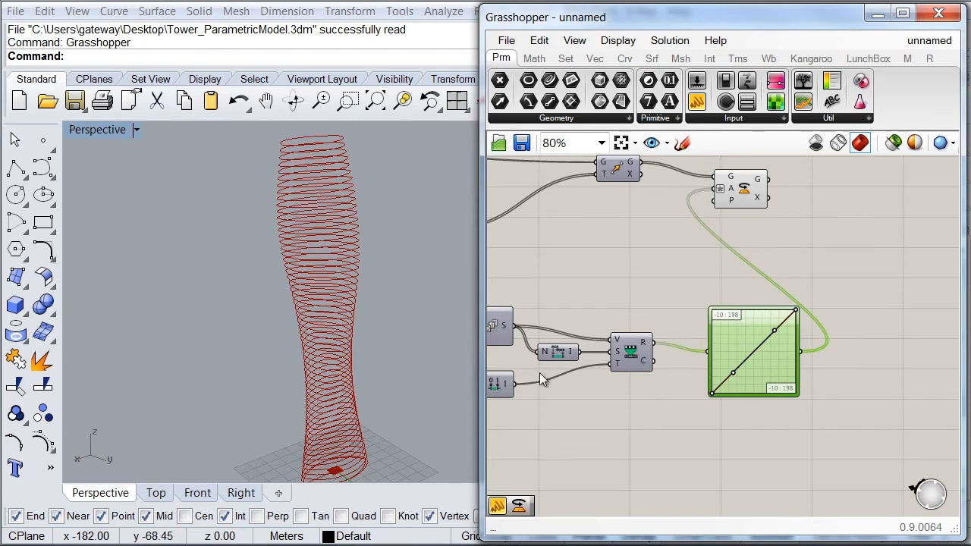
mouse_move(731, 382)
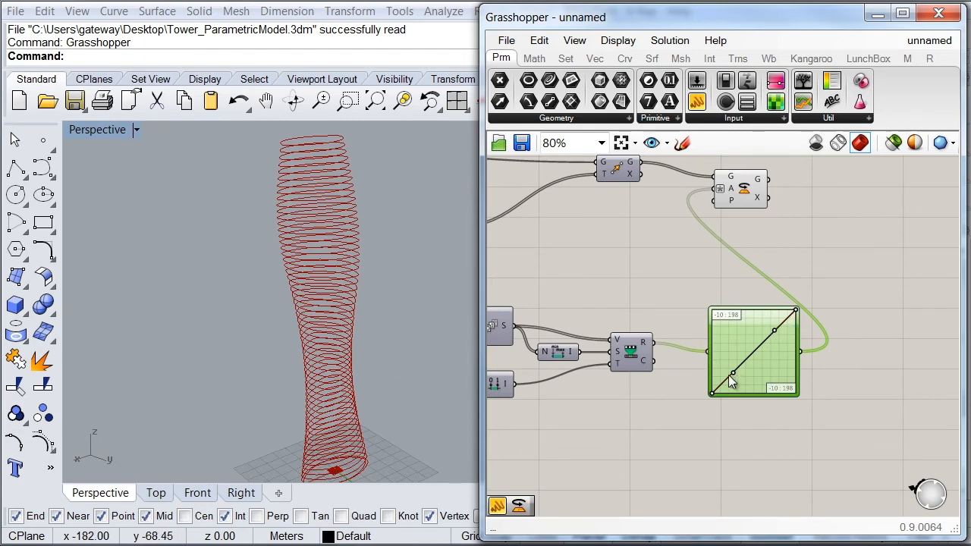
mouse_move(783, 336)
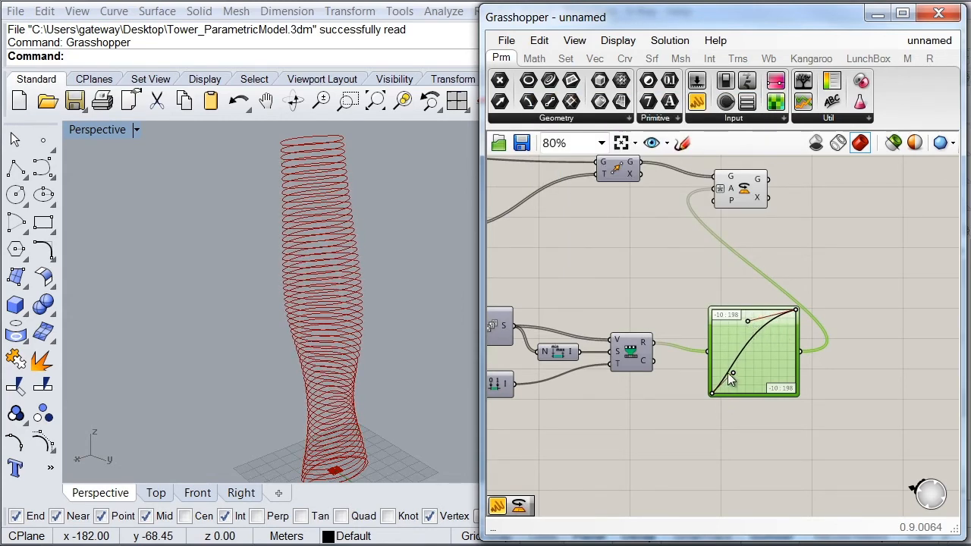
Drag the Bezier handles into a gentle S so the twist eases near the base and top
left_click_drag(728, 378, 768, 387)
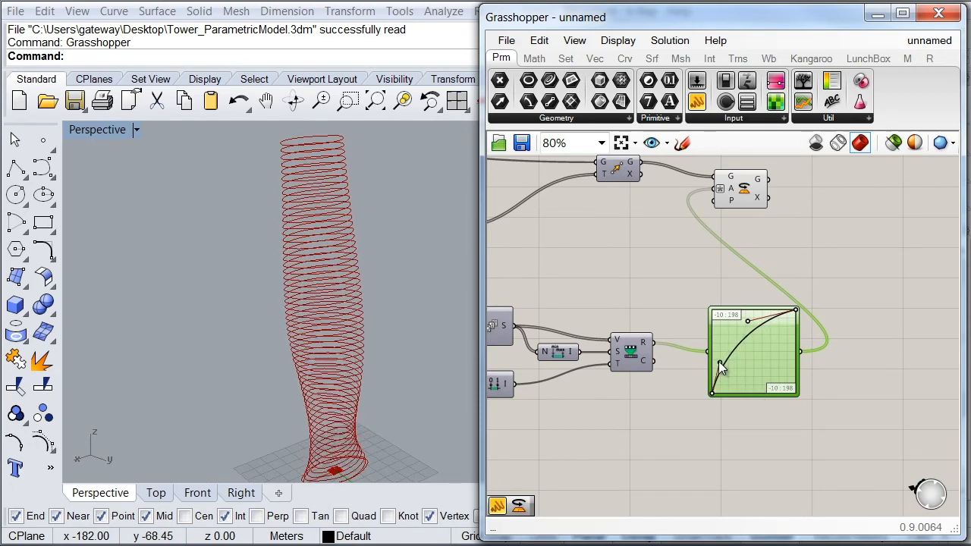
left_click_drag(721, 366, 746, 361)
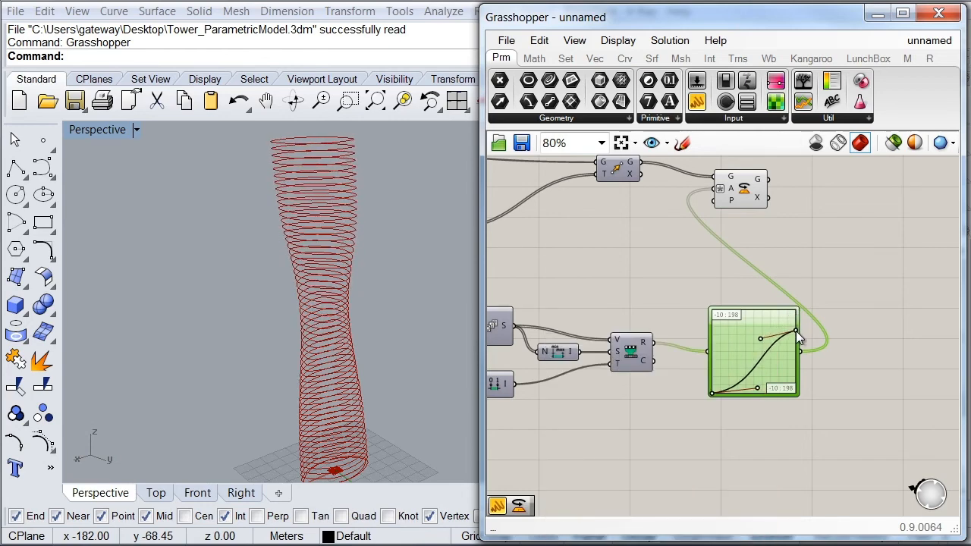
left_click_drag(796, 334, 796, 362)
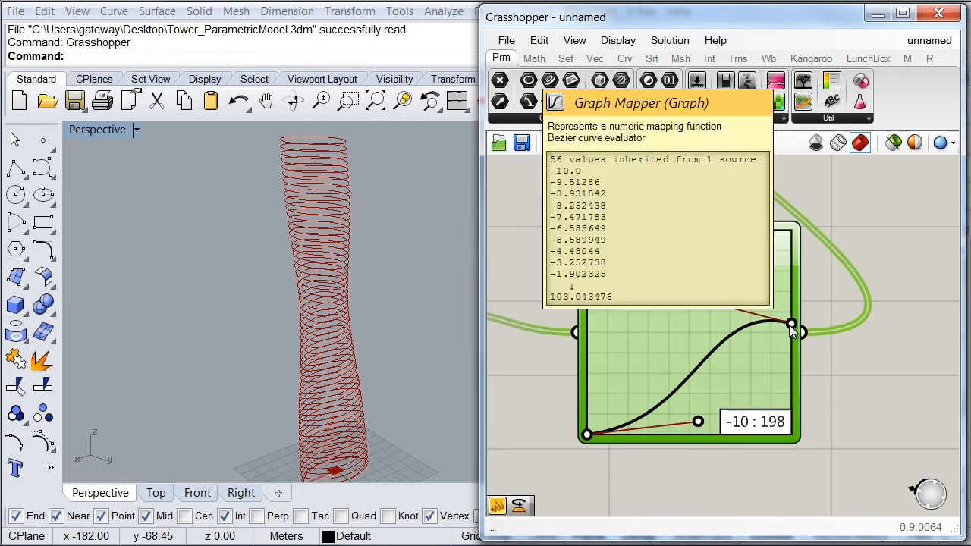
left_click_drag(791, 326, 792, 395)
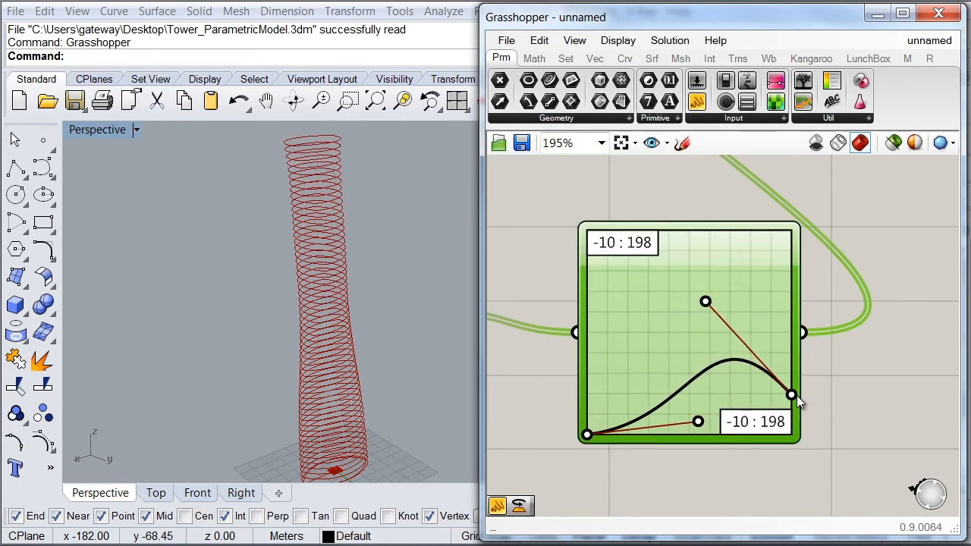
left_click_drag(792, 395, 790, 358)
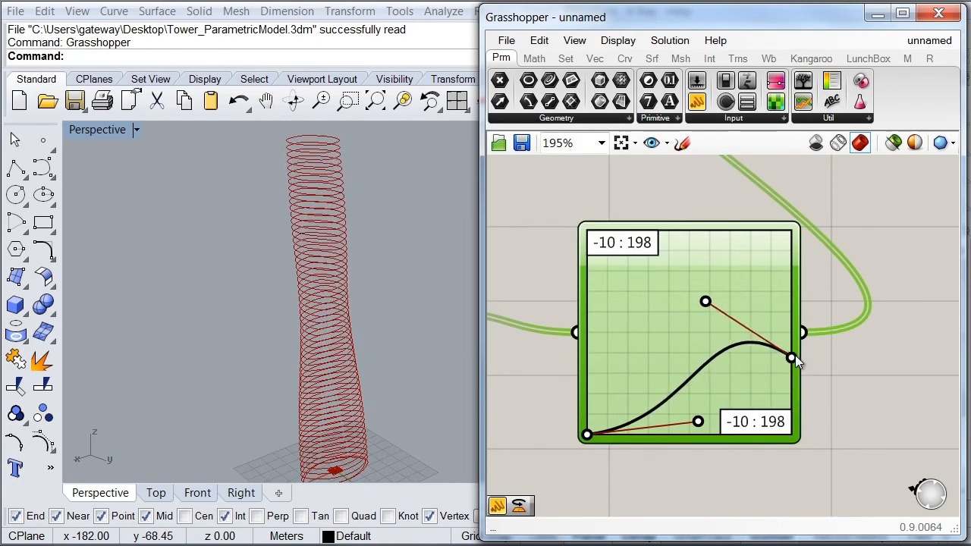
left_click_drag(789, 358, 791, 236)
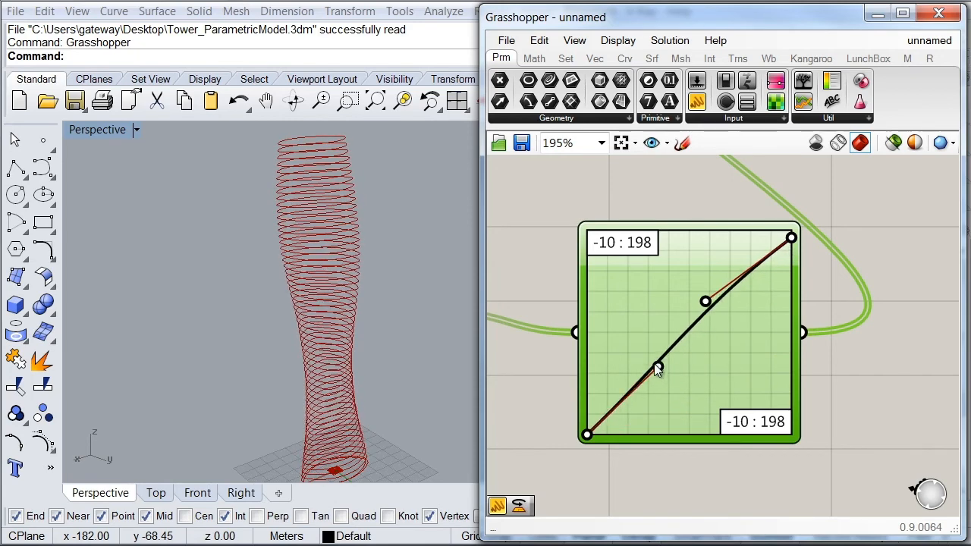
left_click_drag(658, 364, 689, 371)
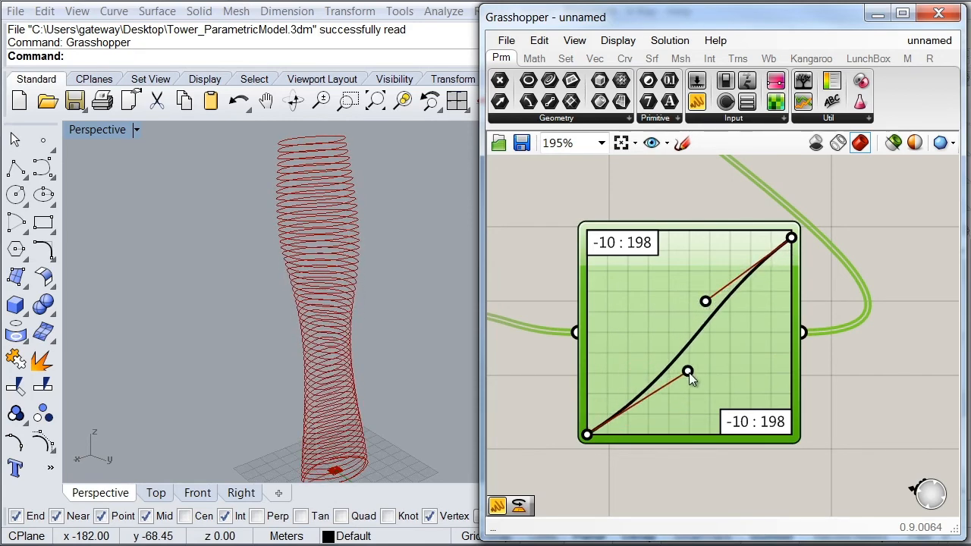